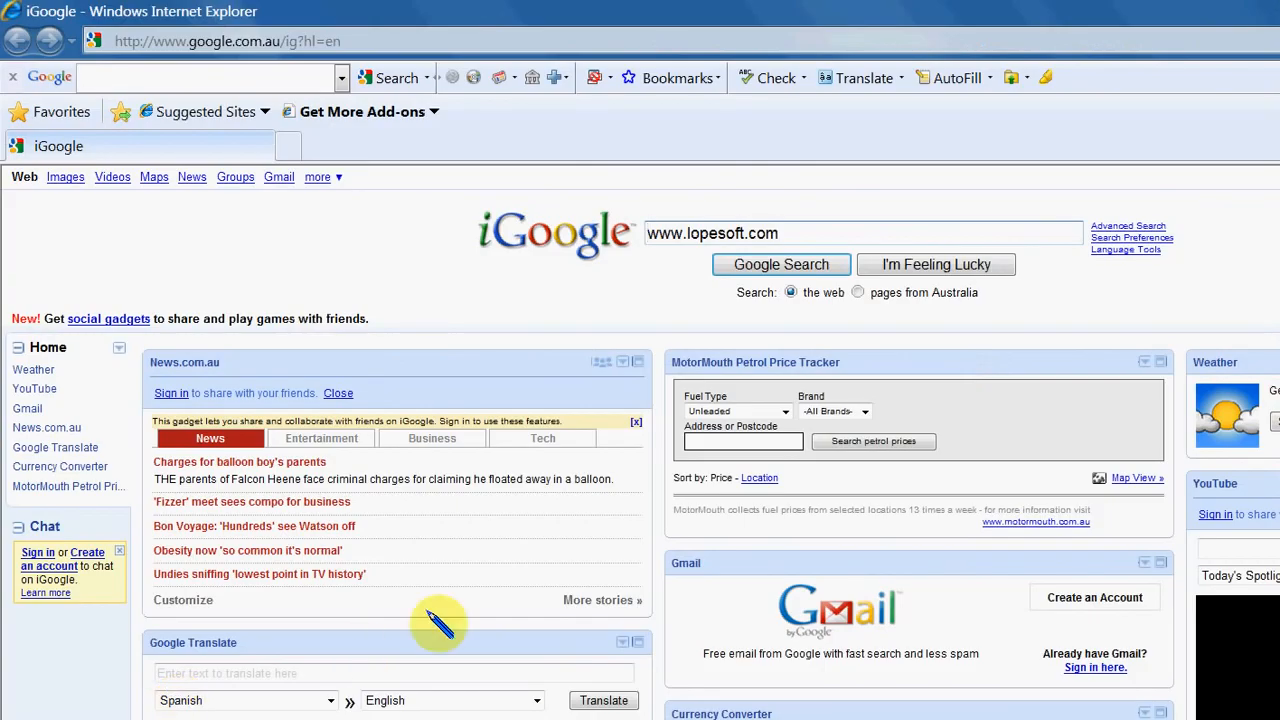
mouse_move(450, 216)
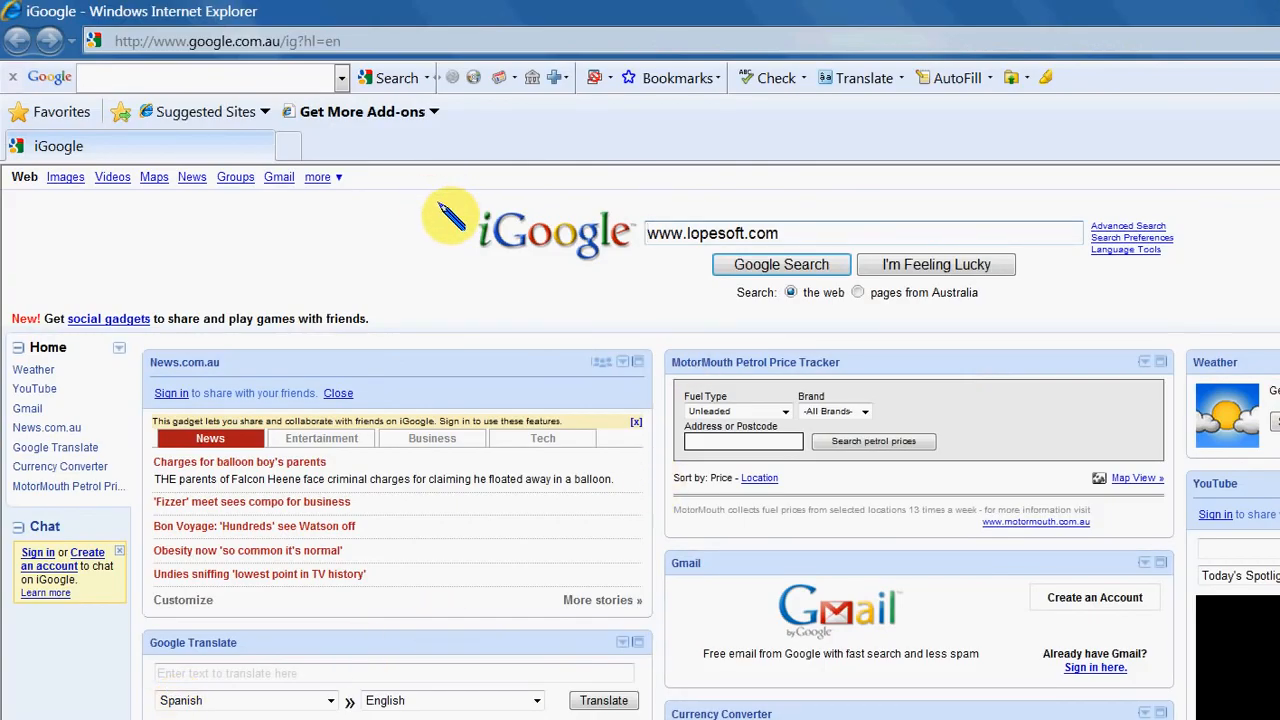
mouse_move(480, 216)
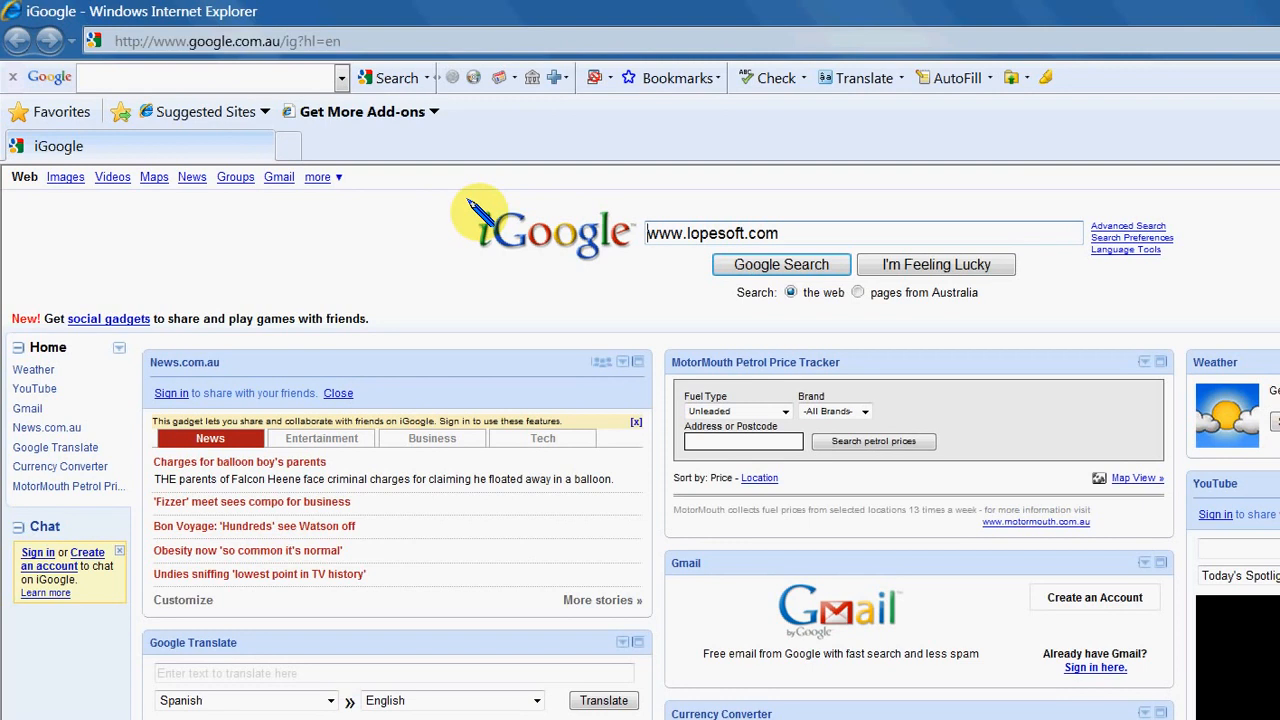
mouse_move(556, 190)
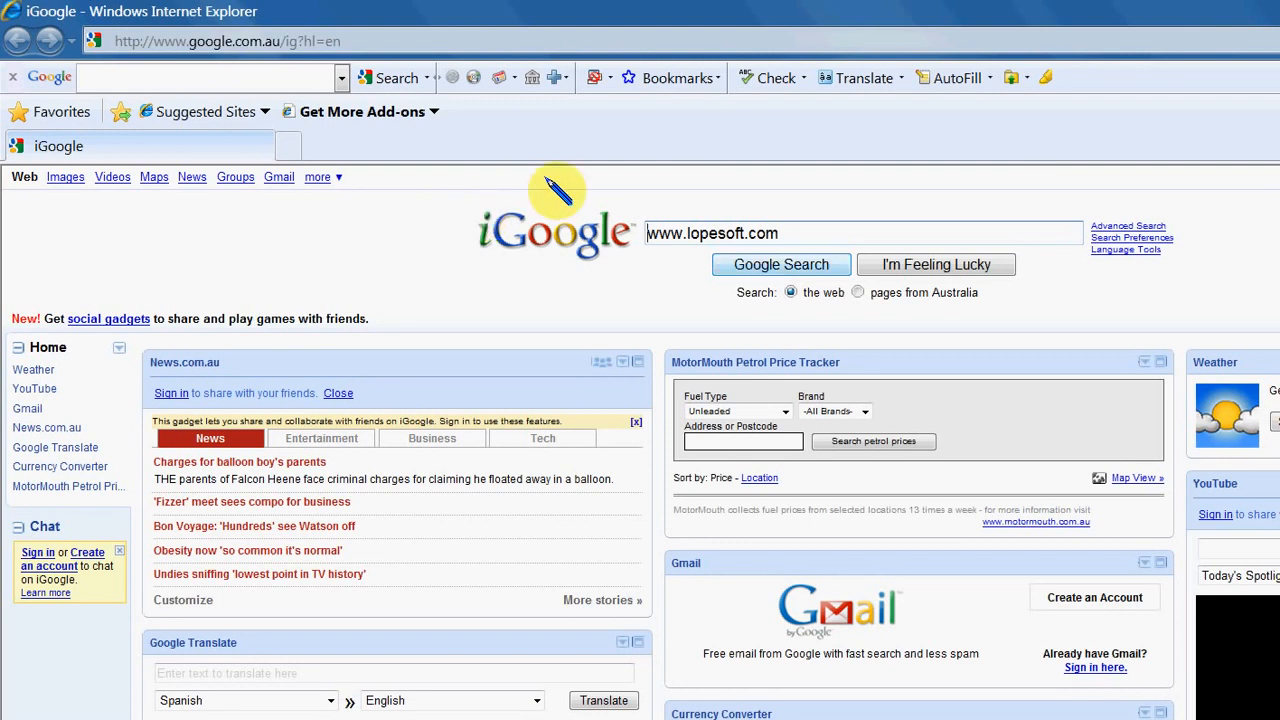
left_click(780, 264)
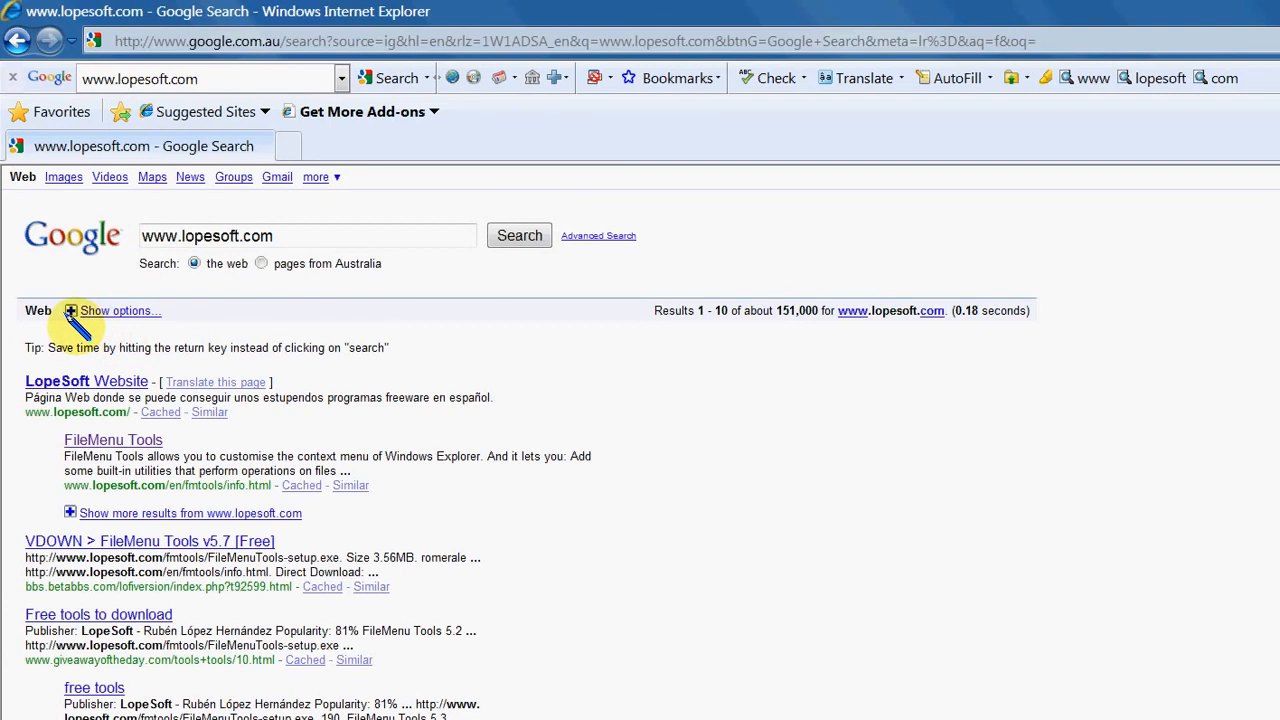
Open the FileMenu Tools result from the lopesoft search listing
left_click(112, 440)
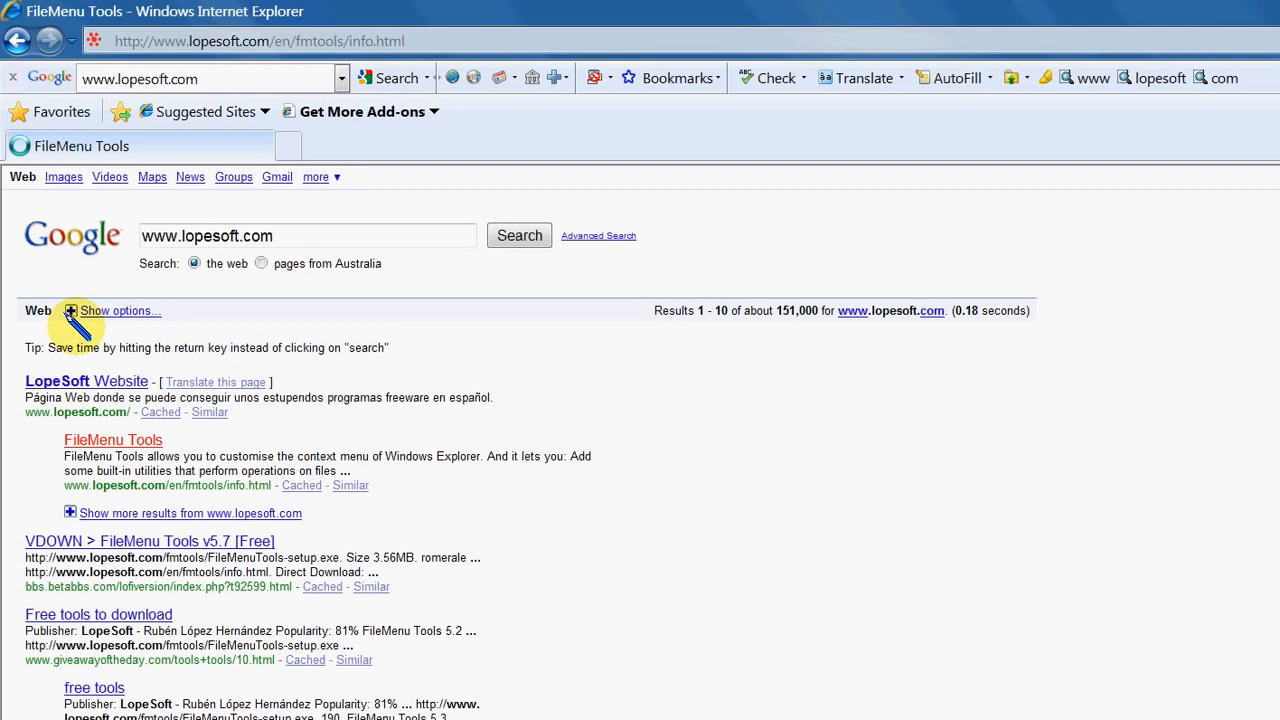
left_click(112, 440)
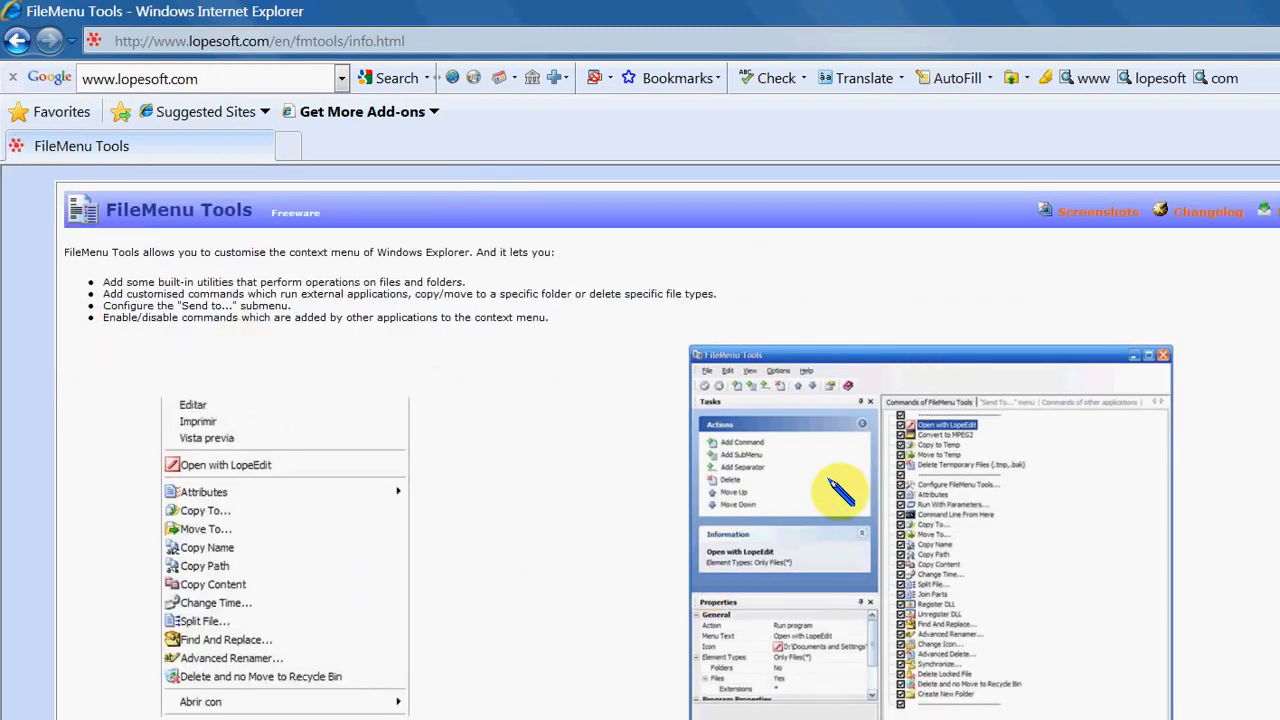
mouse_move(976, 150)
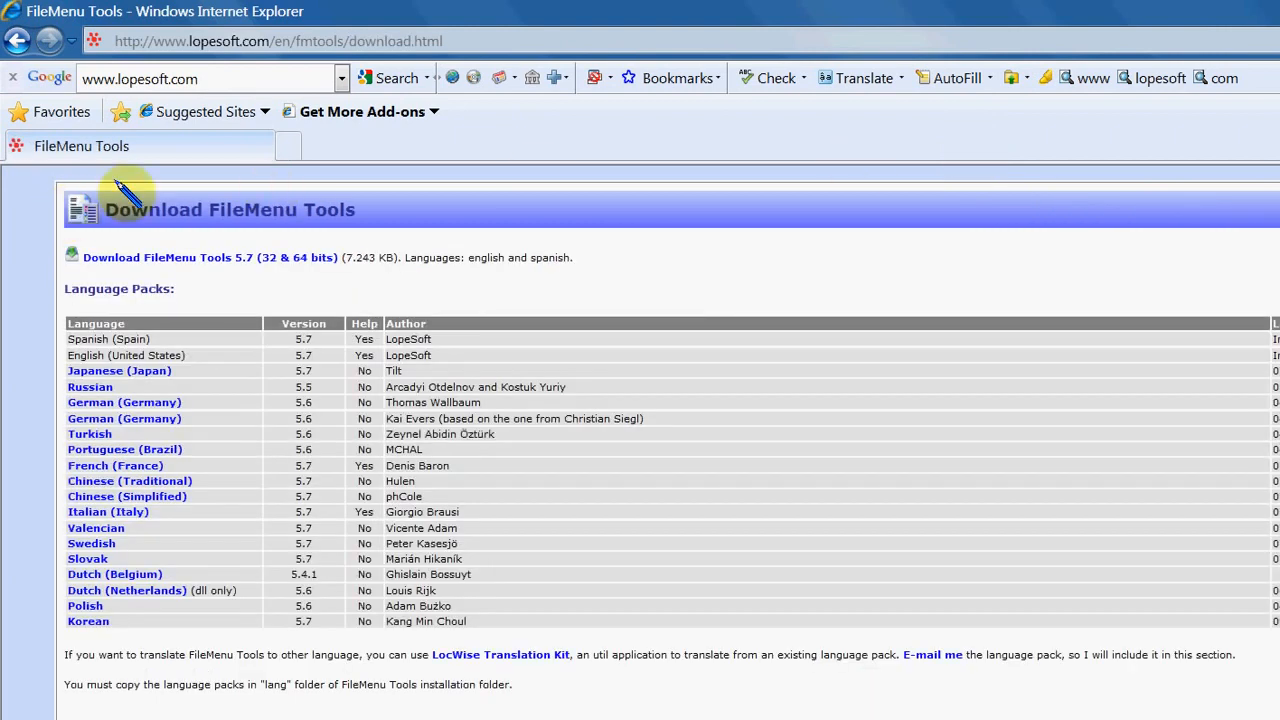
mouse_move(184, 190)
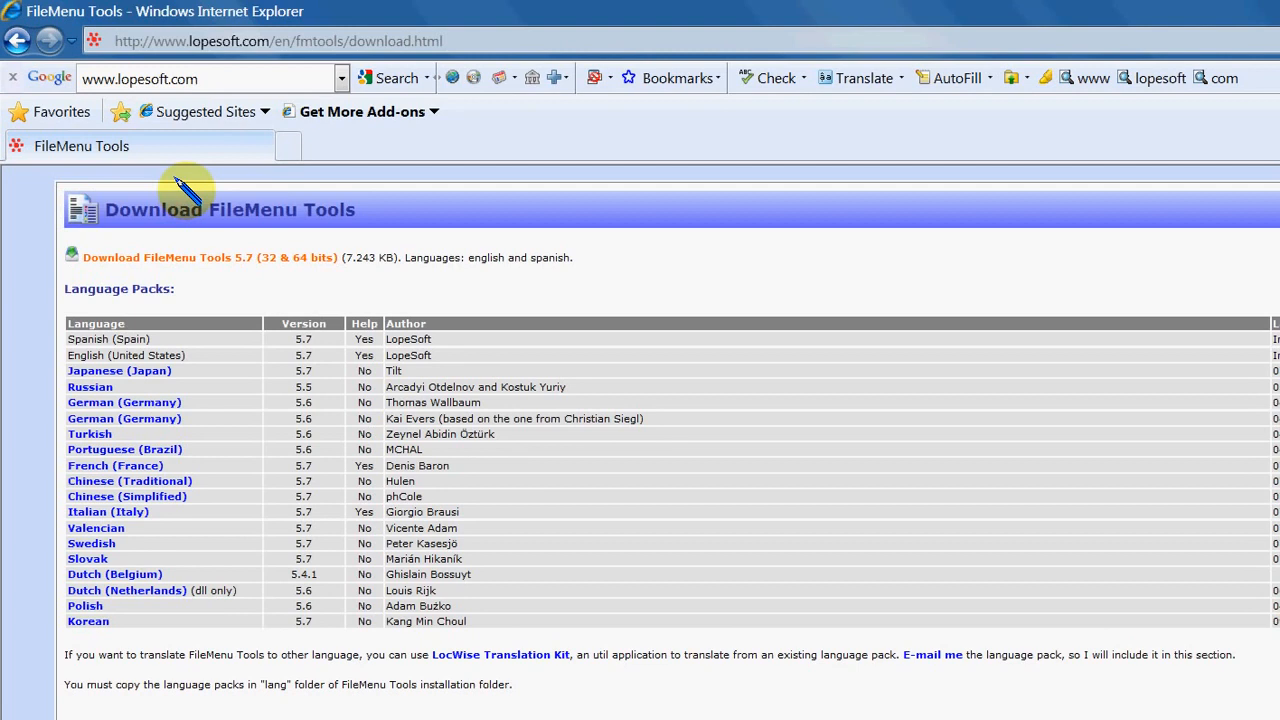
Start downloading the FileMenu Tools 5.7 setup file
left_click(208, 256)
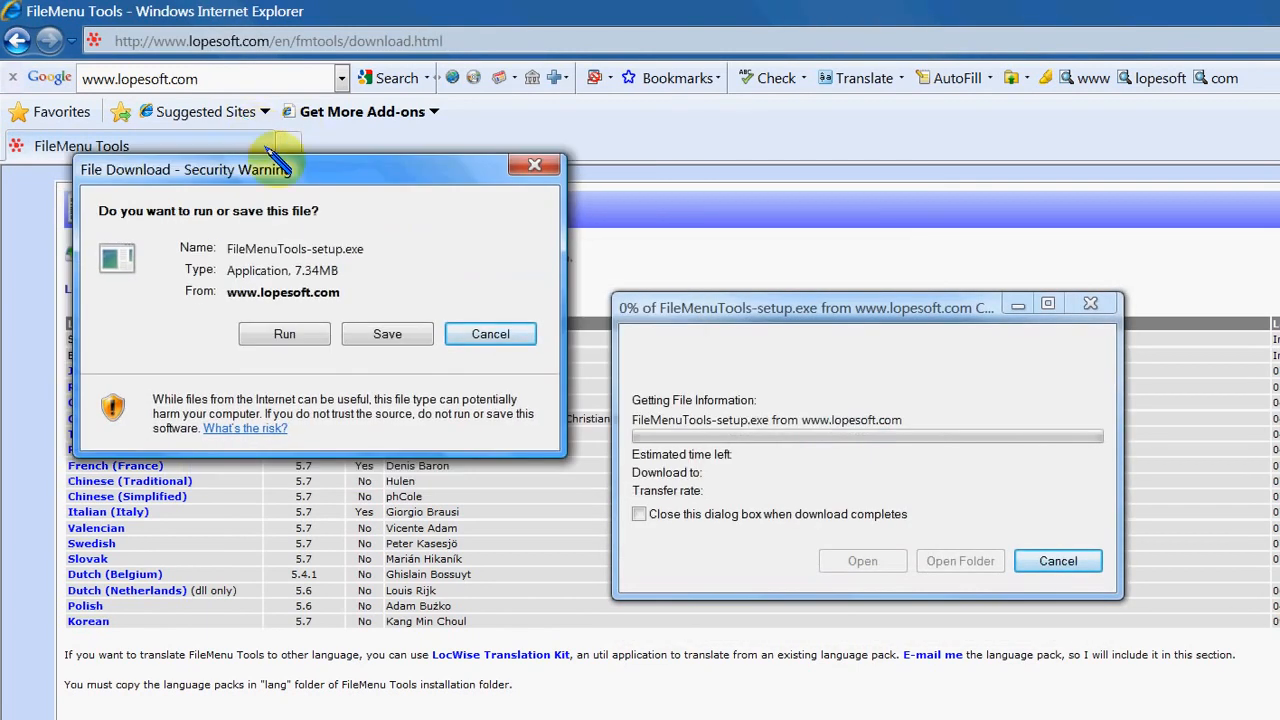
mouse_move(208, 248)
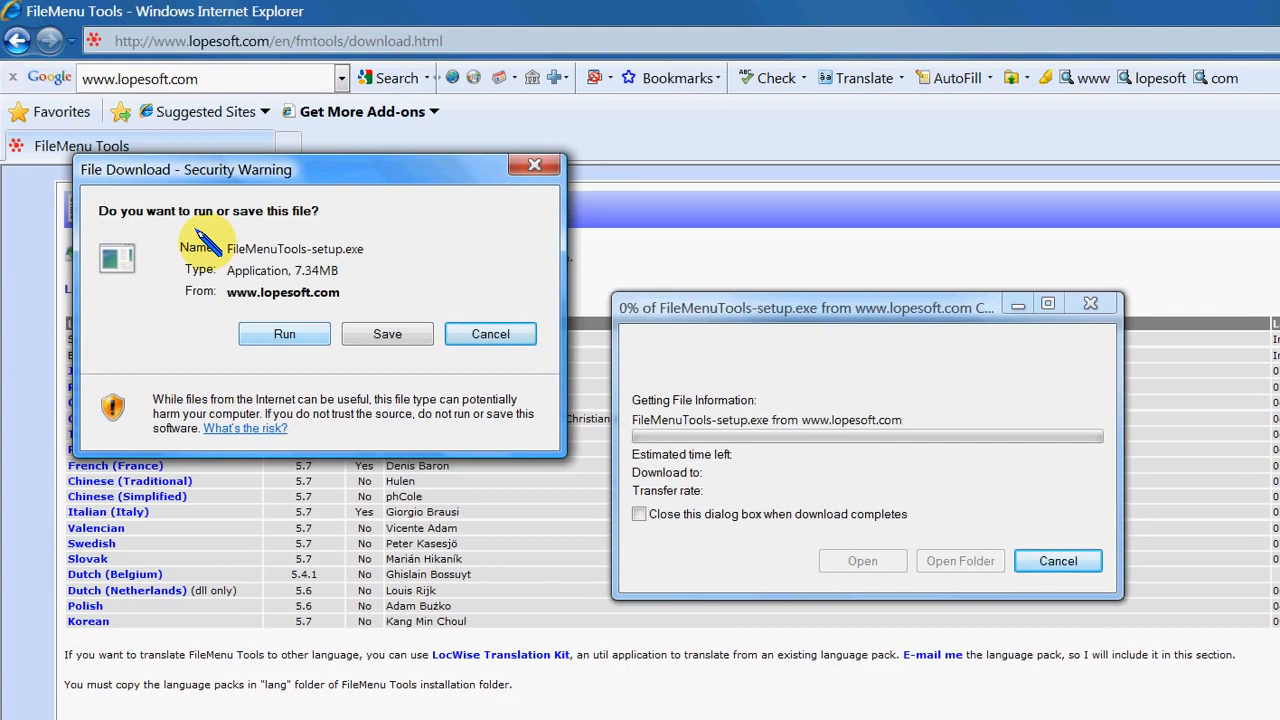
mouse_move(336, 248)
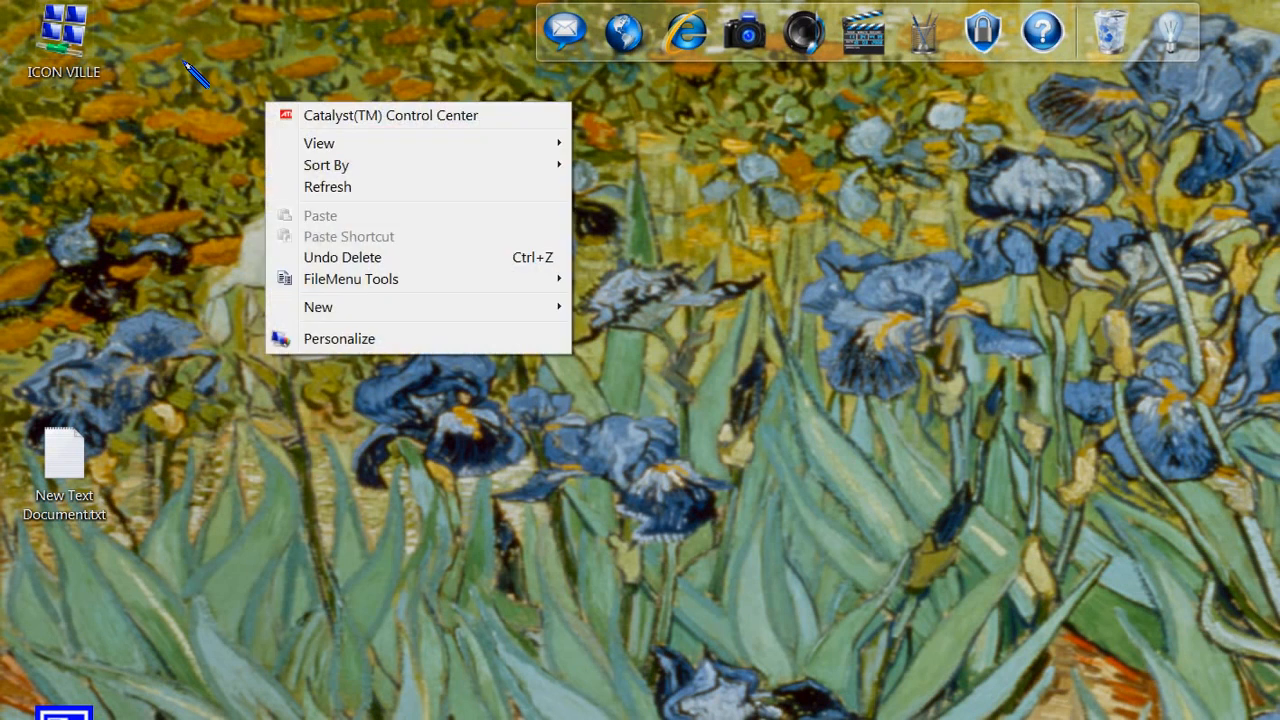
mouse_move(350, 278)
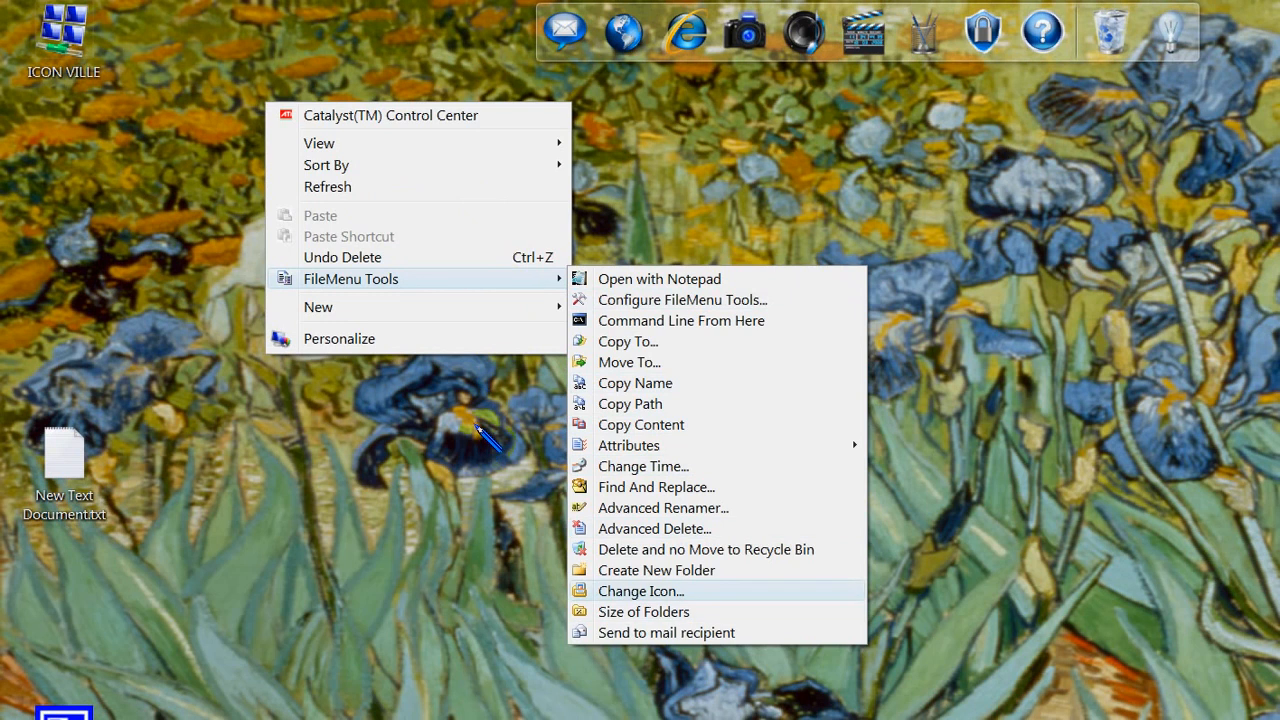
Create a new desktop folder named Photos via FileMenu Tools' Create New Folder command
left_click(656, 570)
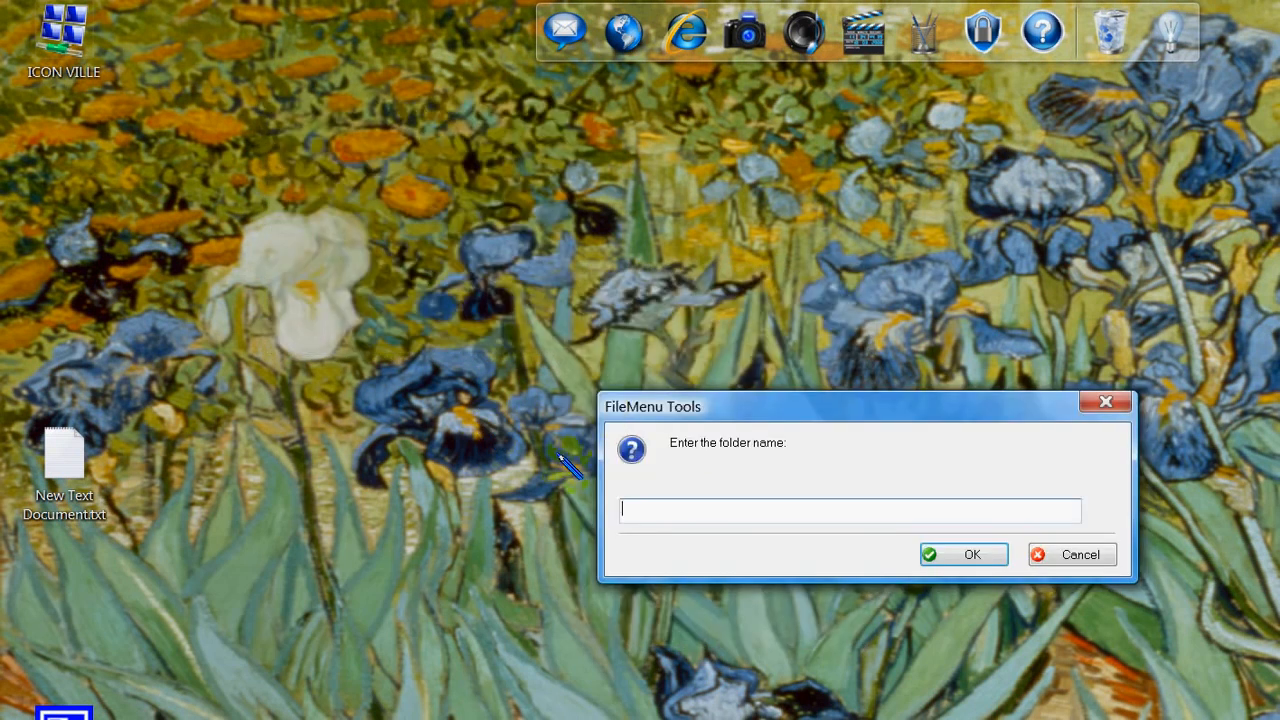
type("Ph")
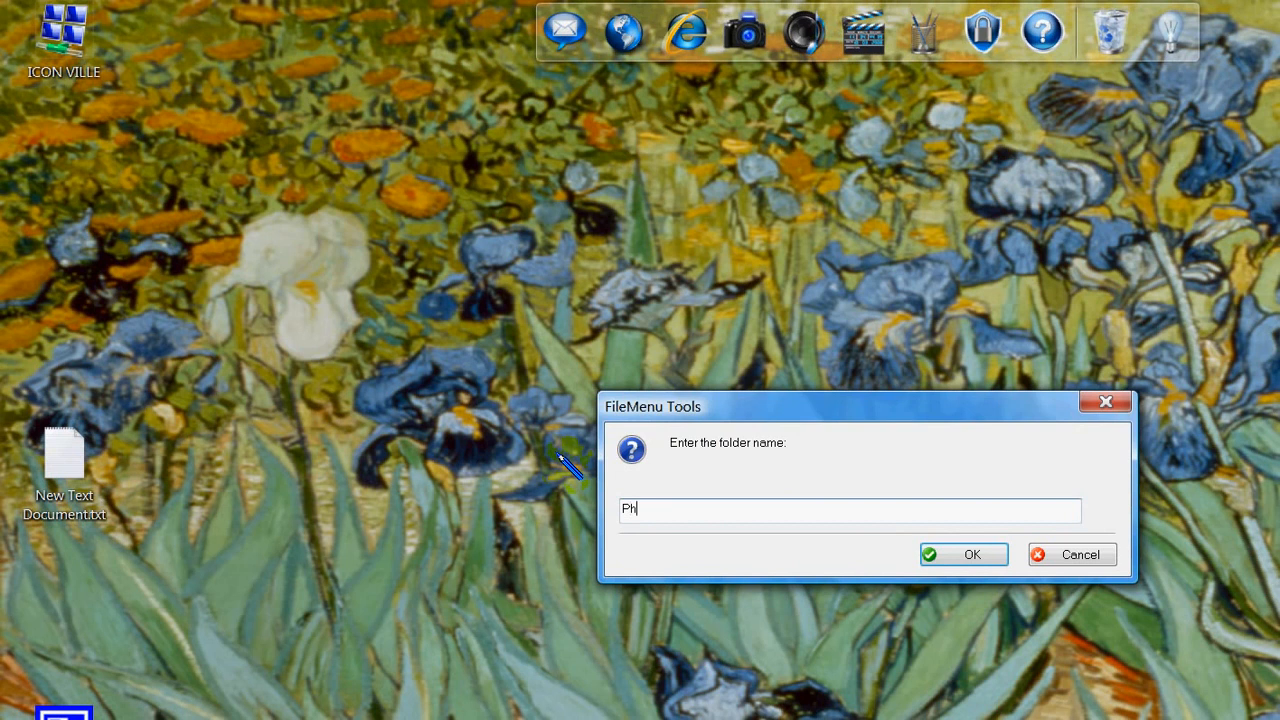
type("otos")
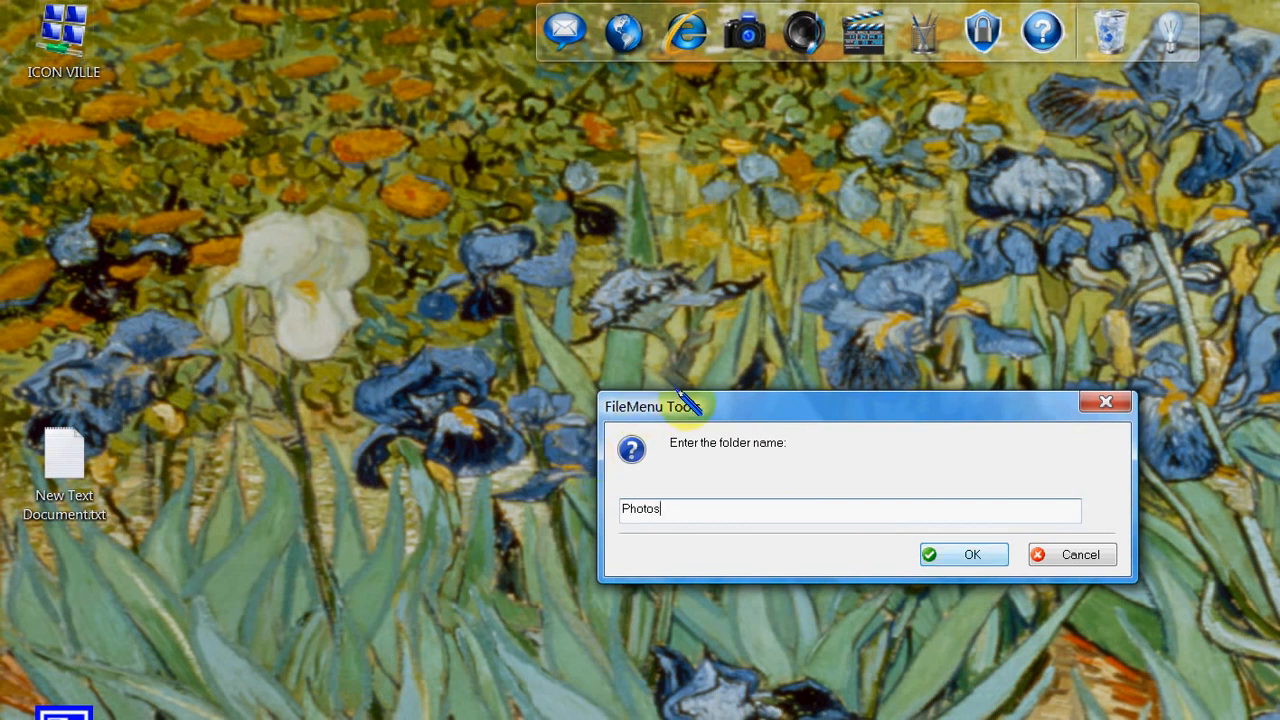
left_click(964, 554)
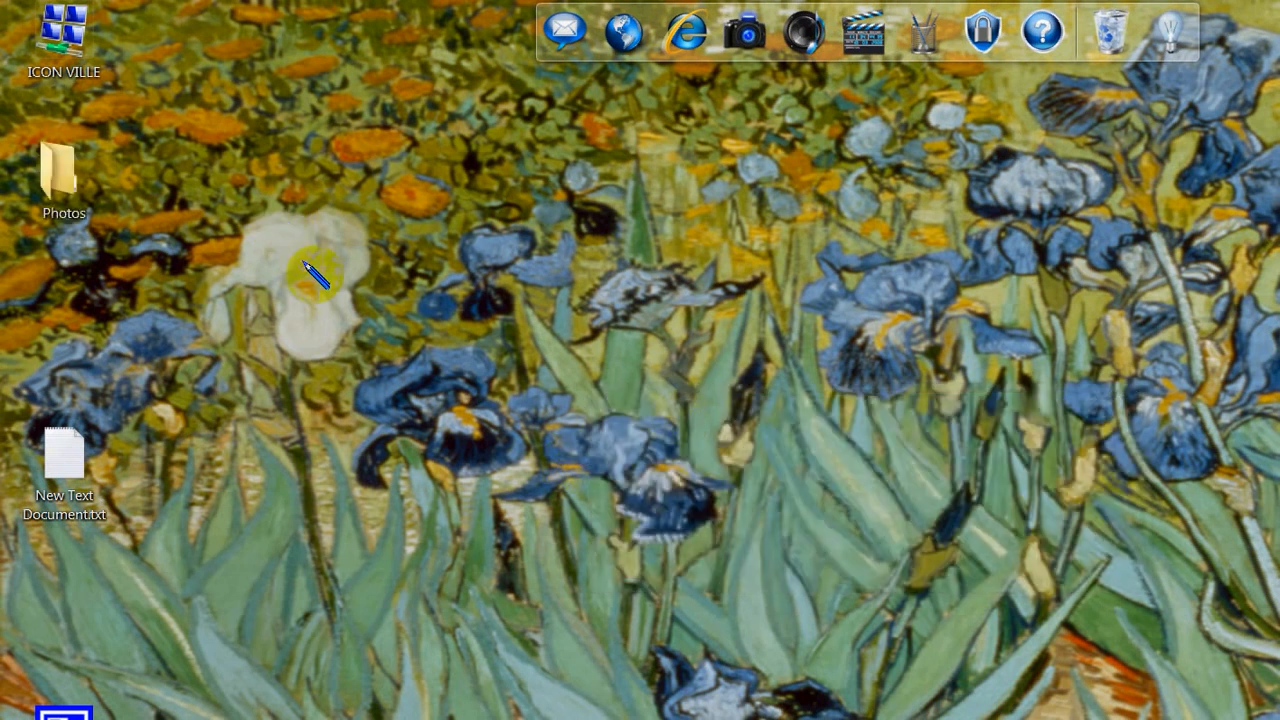
Choose Change Folder Icon for Photos and switch to a custom icon from shell32.dll
right_click(64, 170)
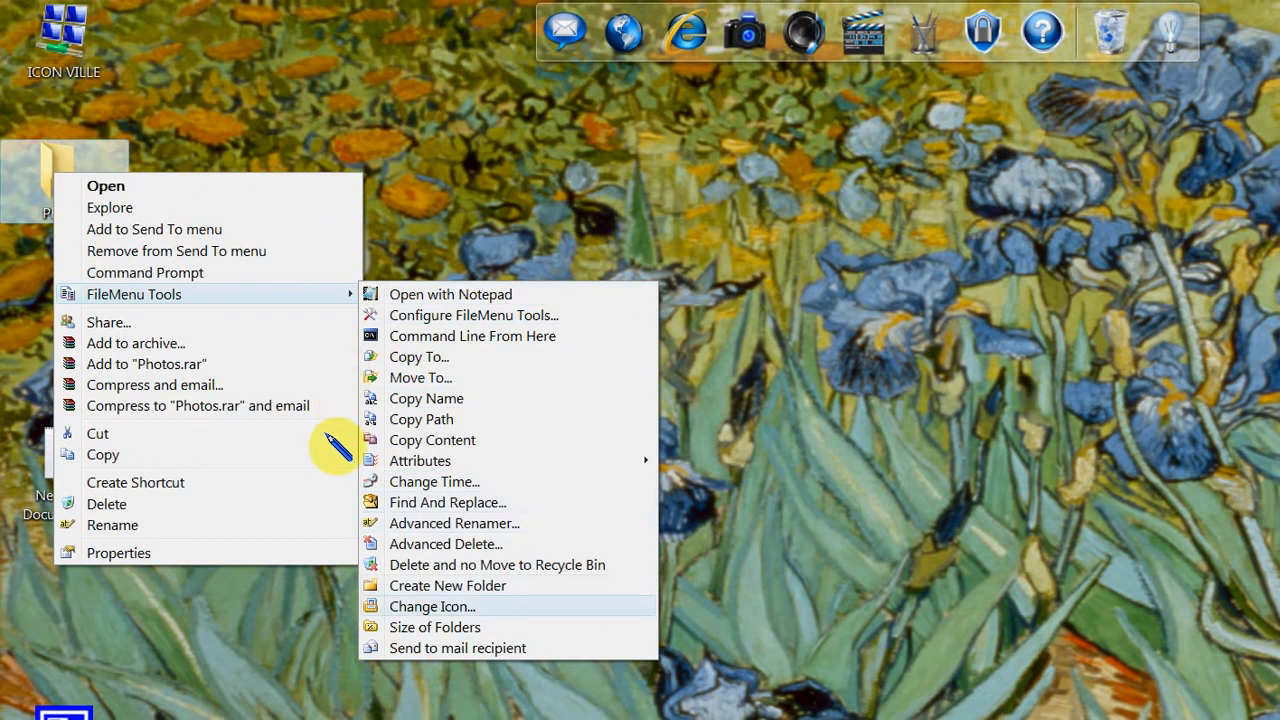
left_click(432, 606)
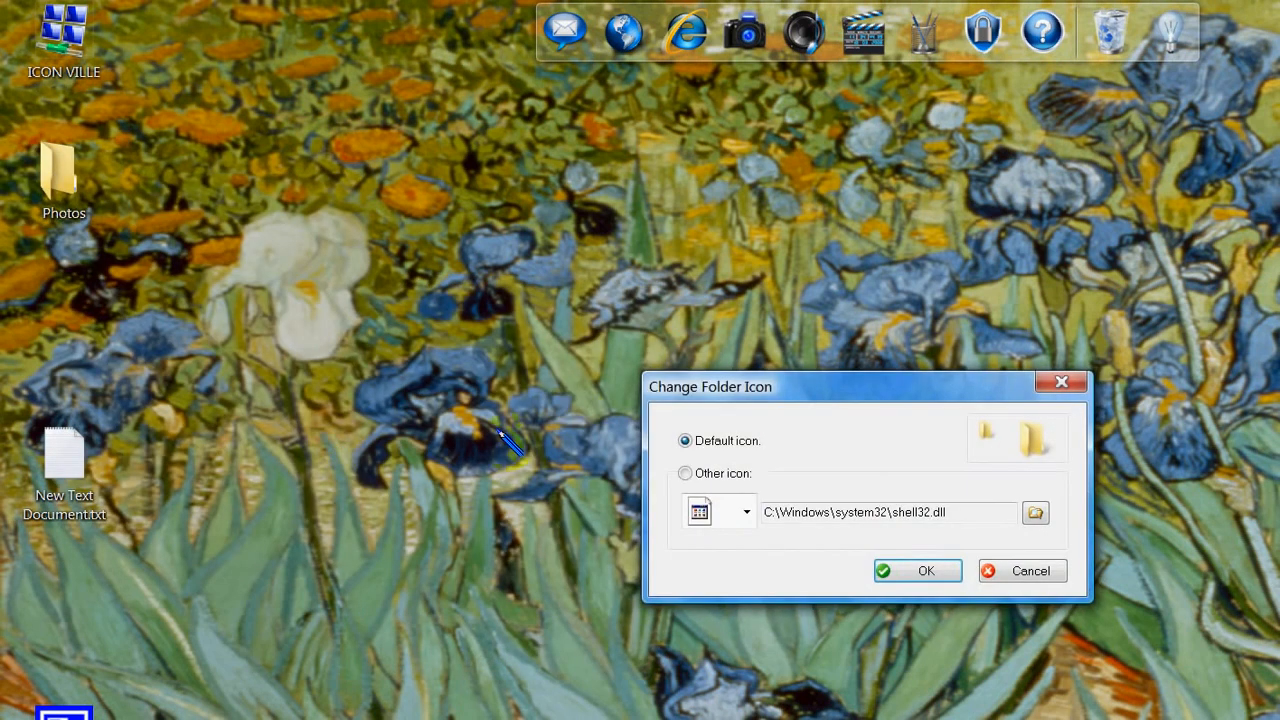
left_click(686, 472)
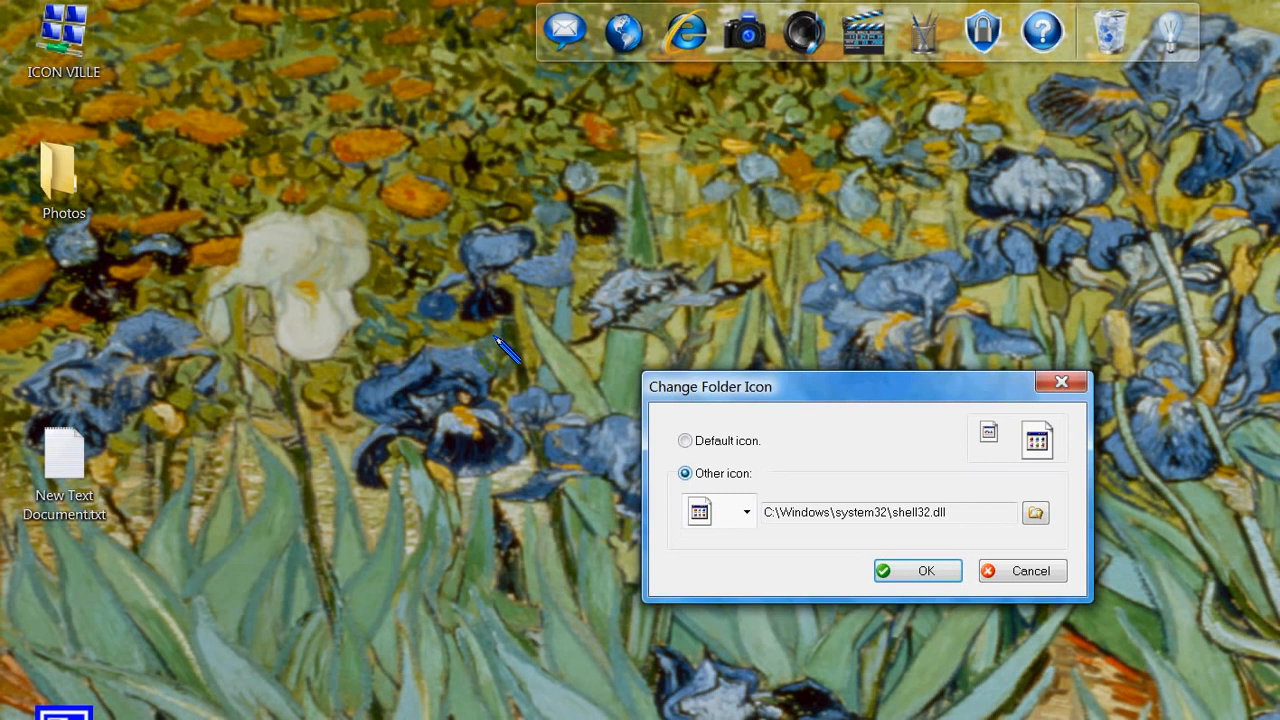
left_click(744, 512)
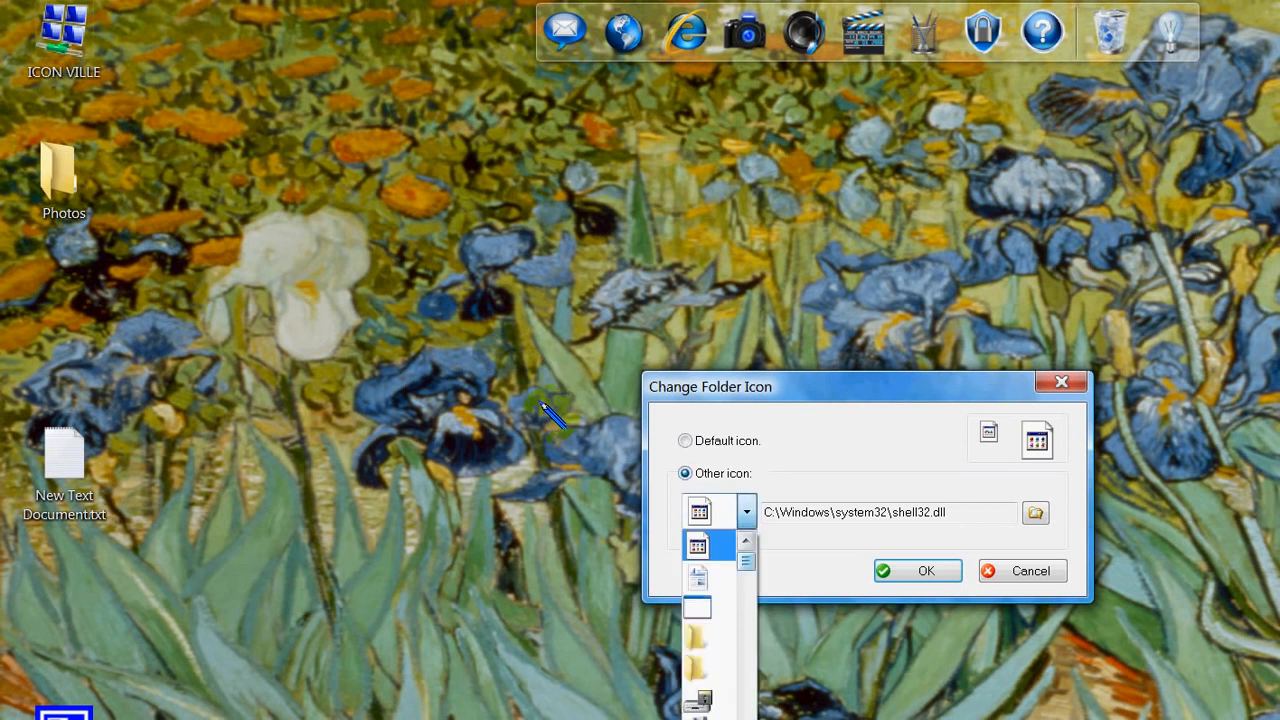
Pick the camera icon from the icon list and apply it to the Photos folder
scroll("down", 3)
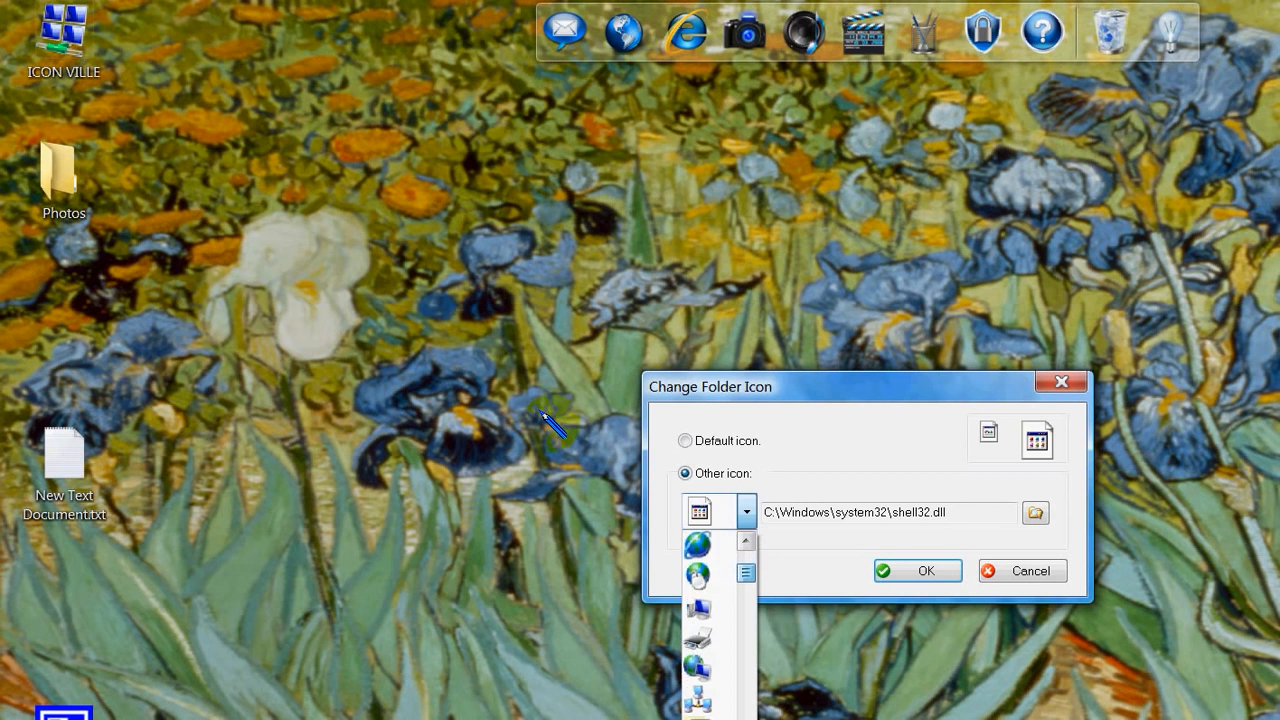
scroll("down", 3)
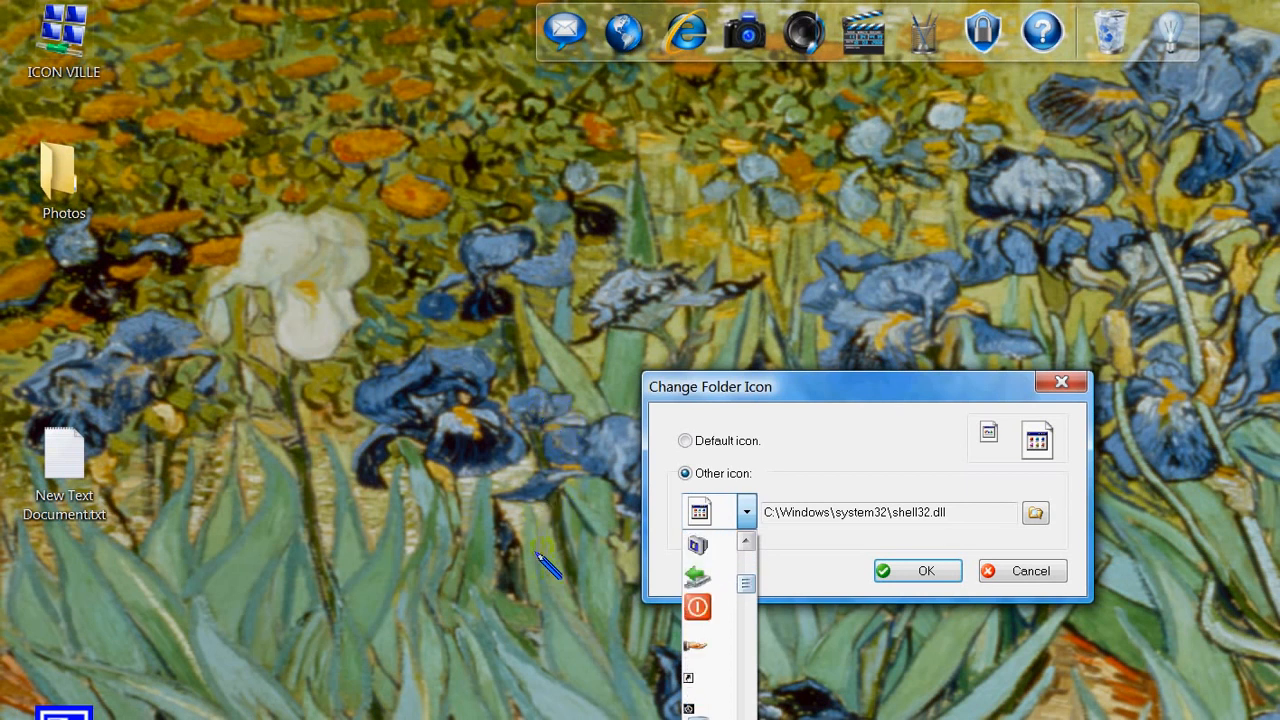
scroll("down", 3)
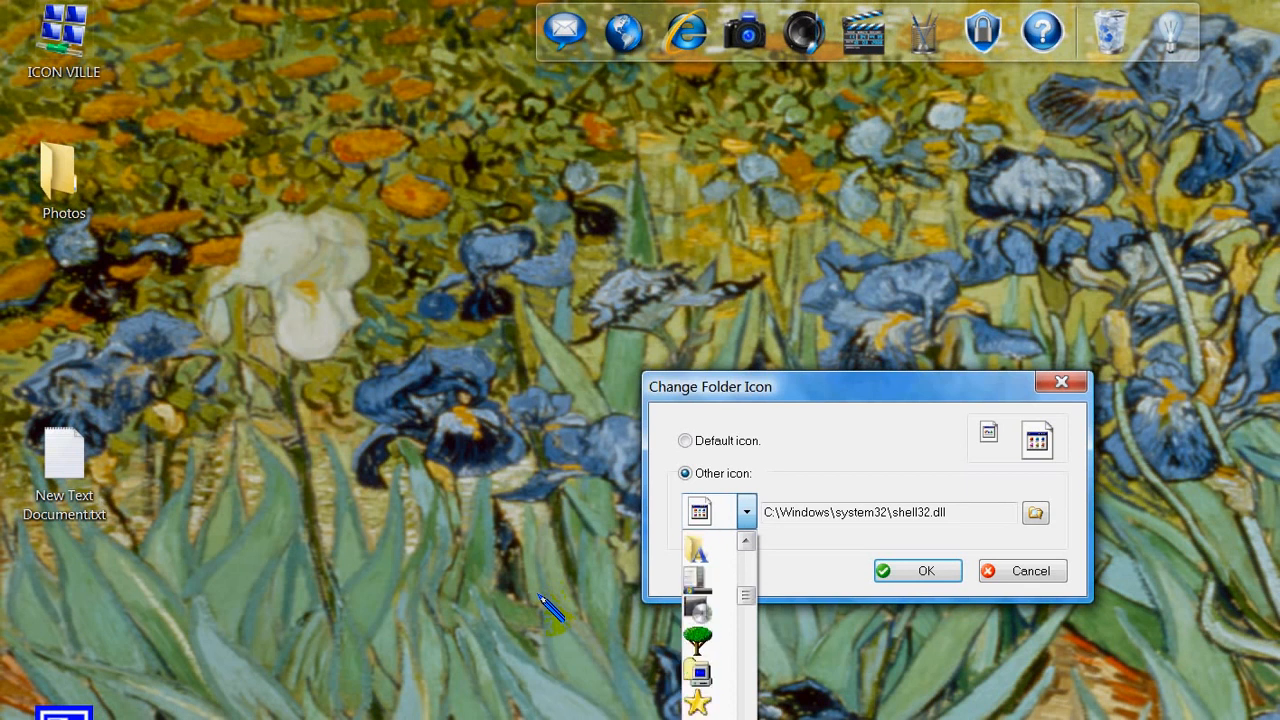
scroll("down", 3)
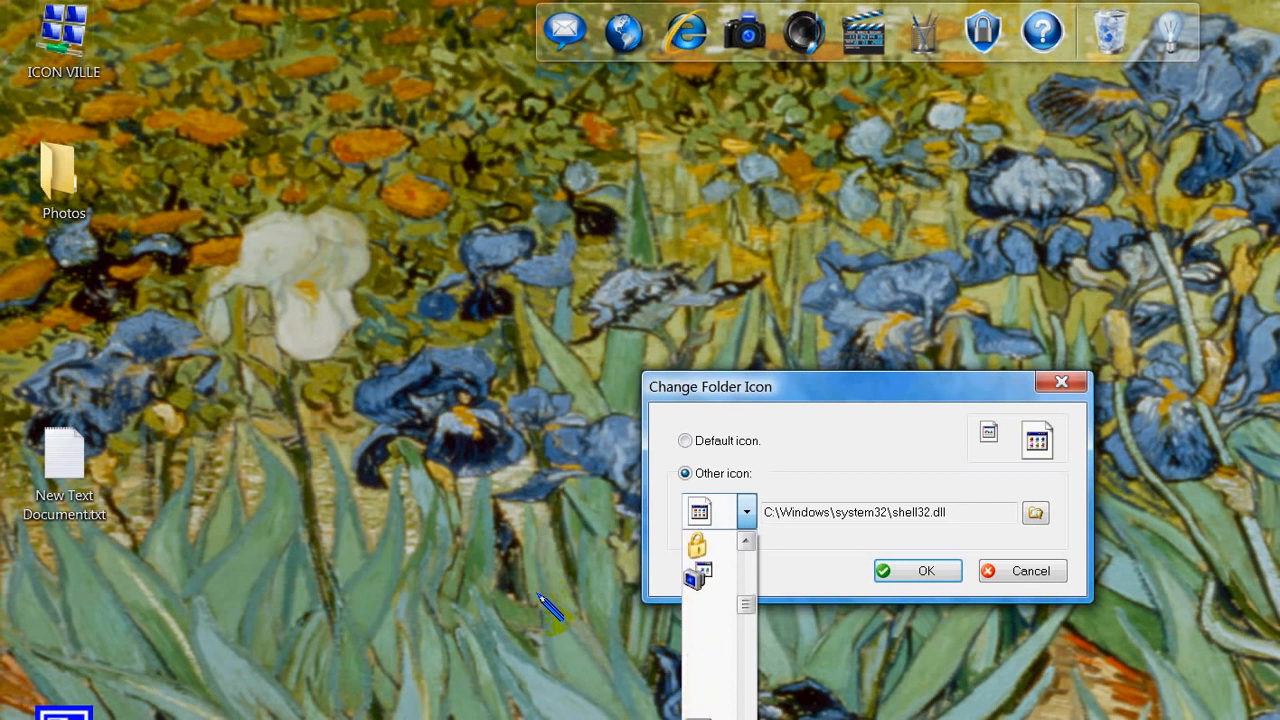
scroll("down", 3)
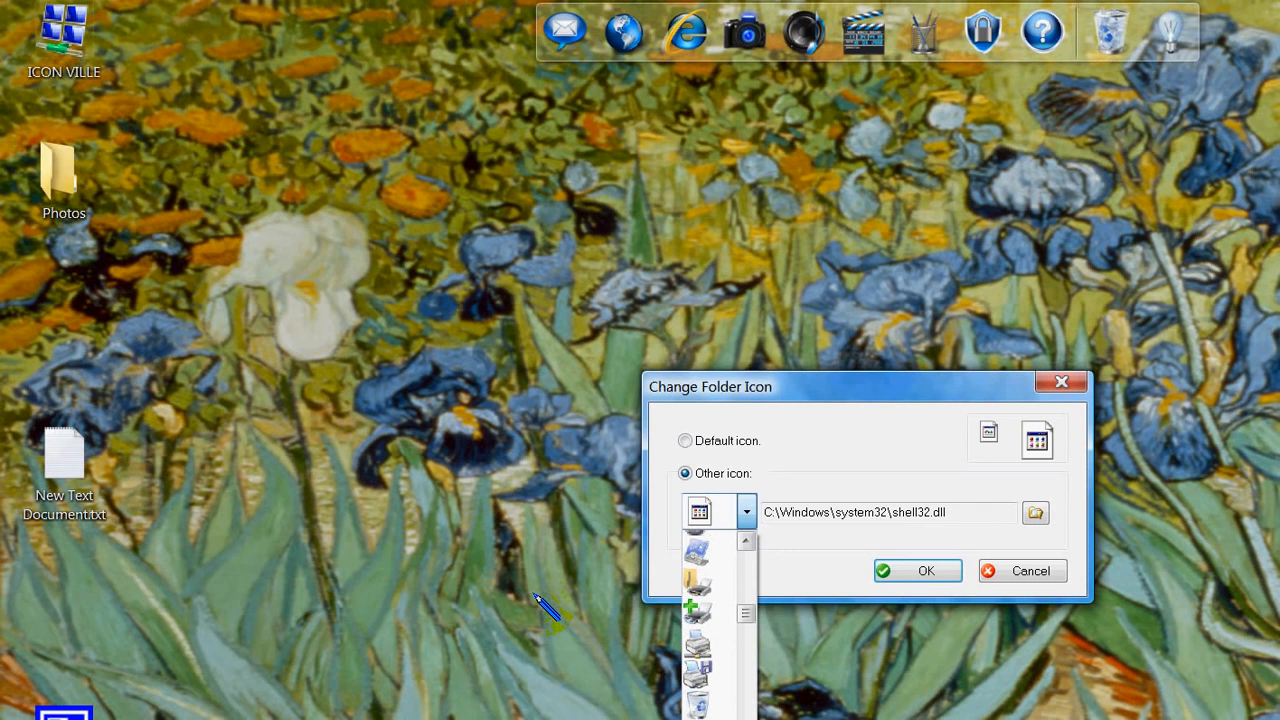
scroll("down", 3)
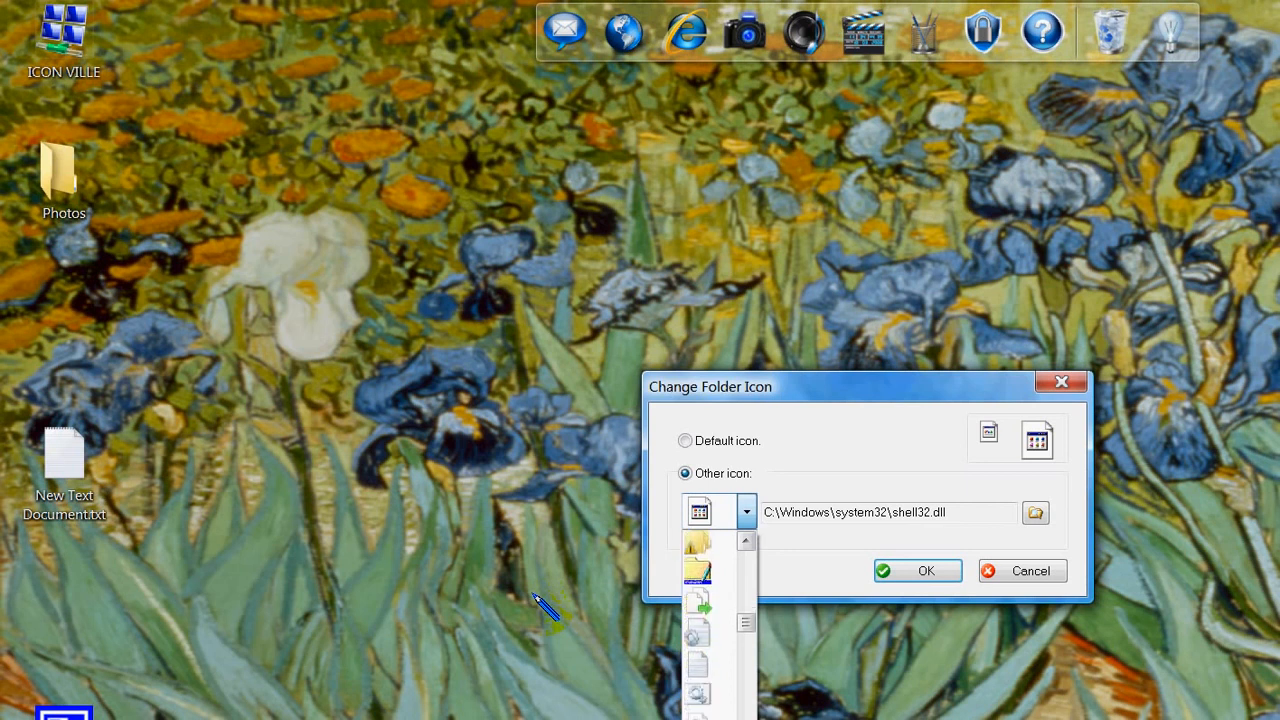
scroll("down", 3)
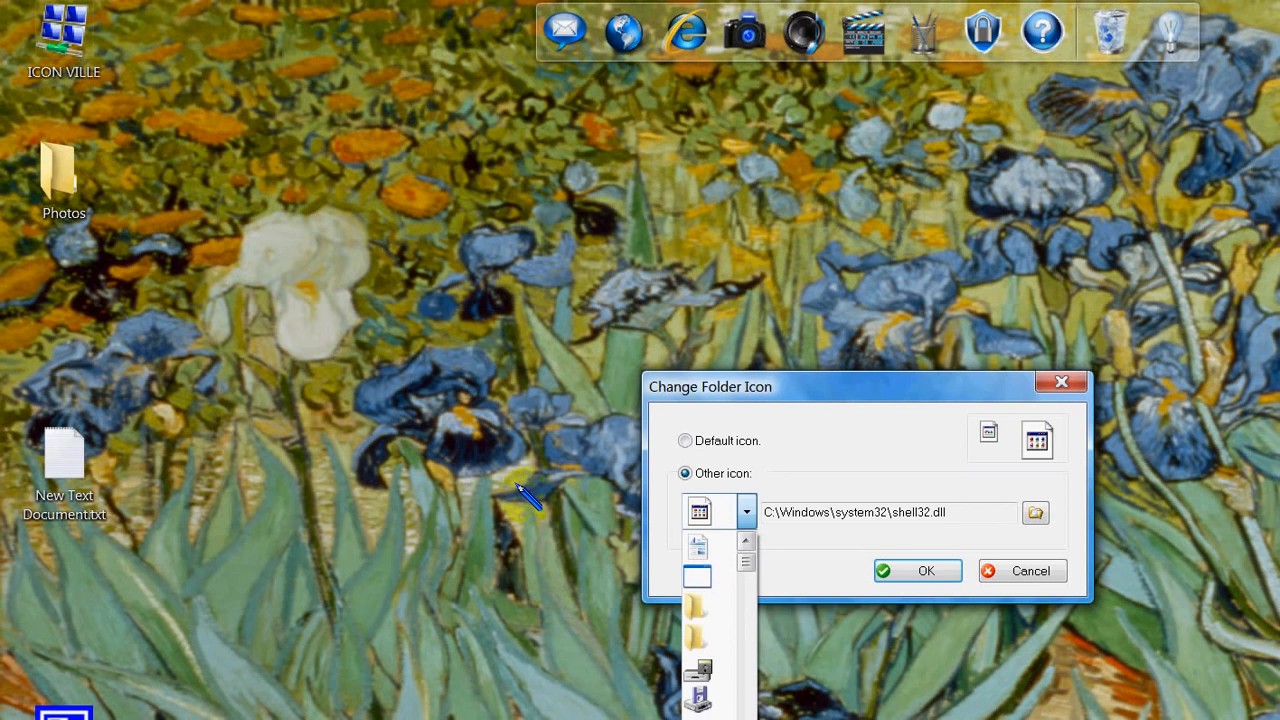
scroll("down", 3)
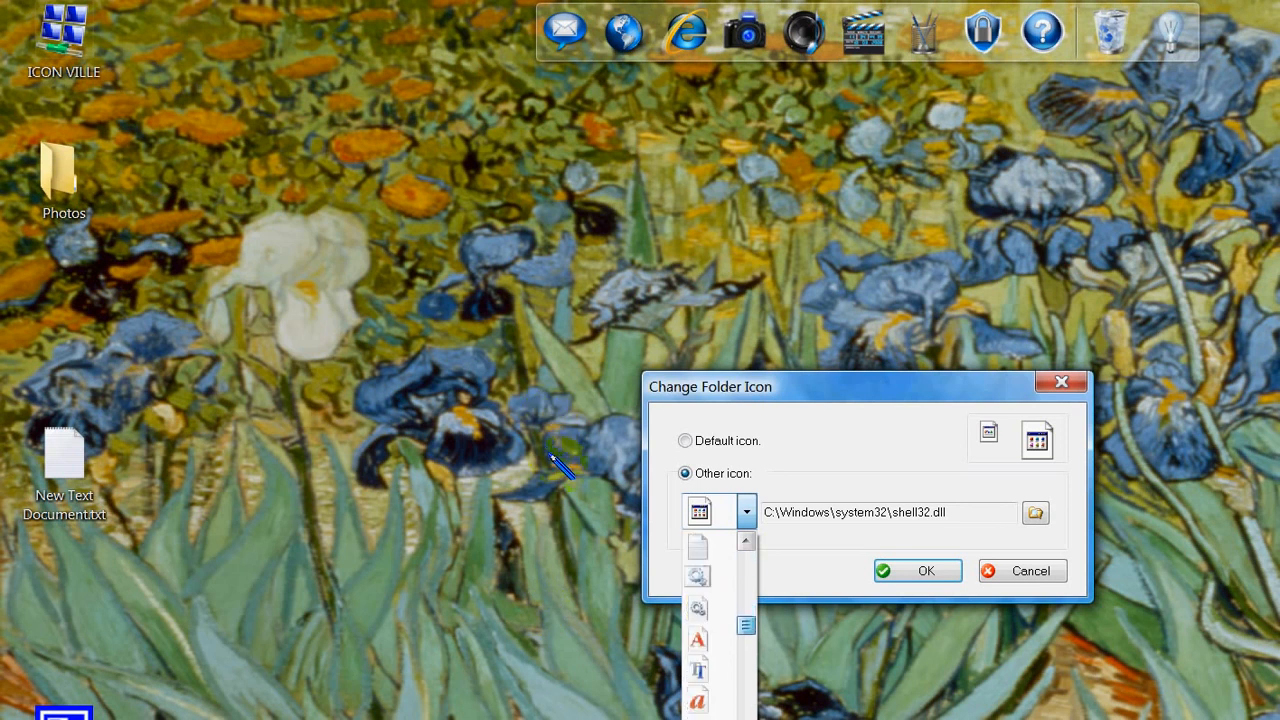
scroll("down", 3)
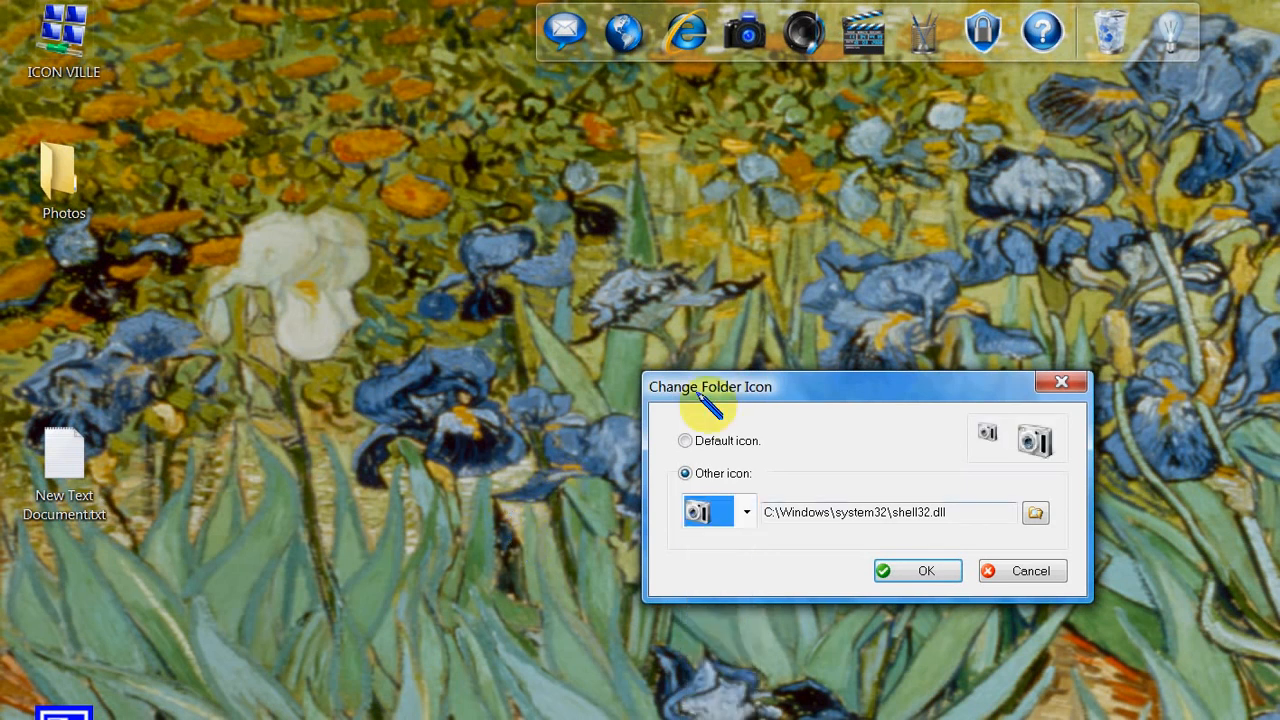
left_click(916, 570)
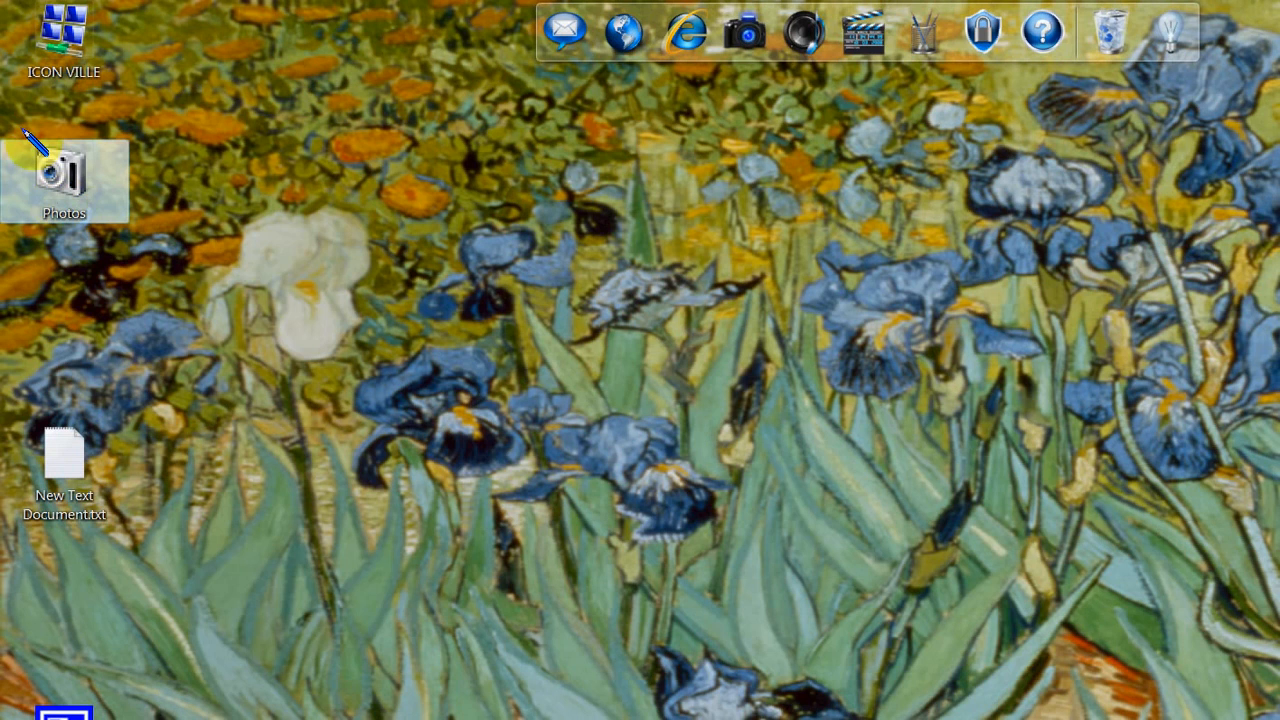
right_click(64, 180)
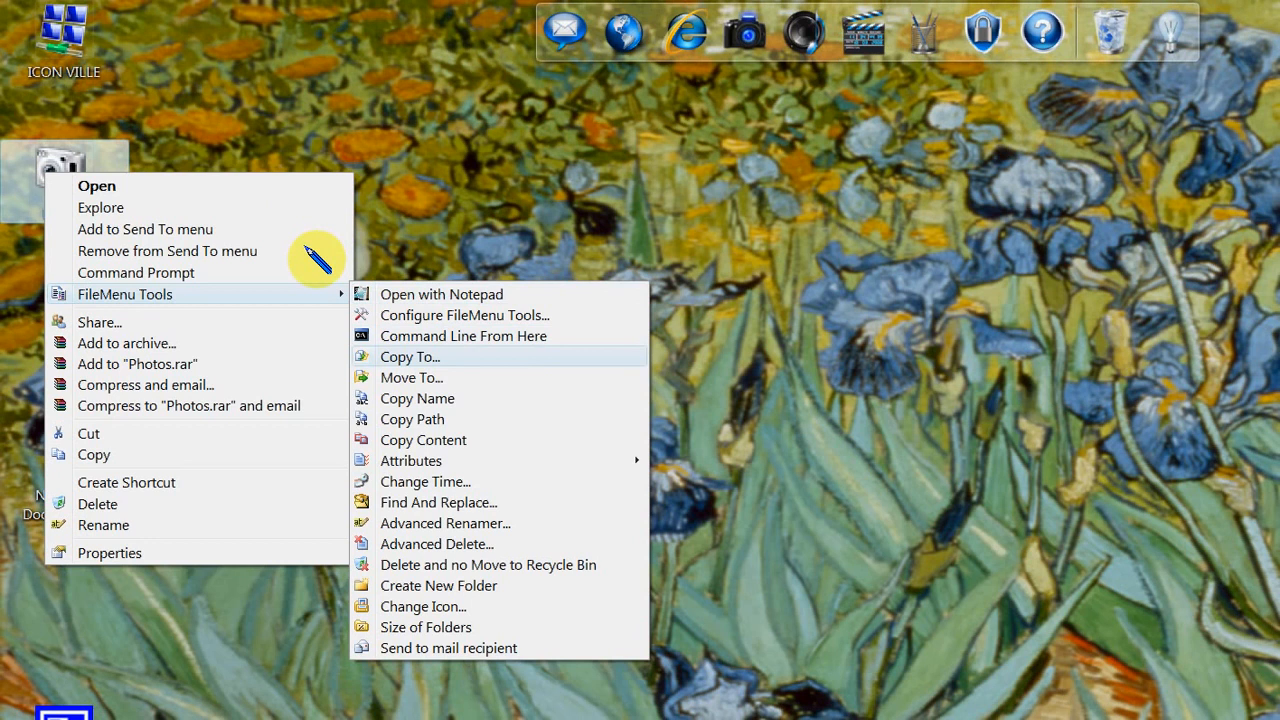
mouse_move(412, 376)
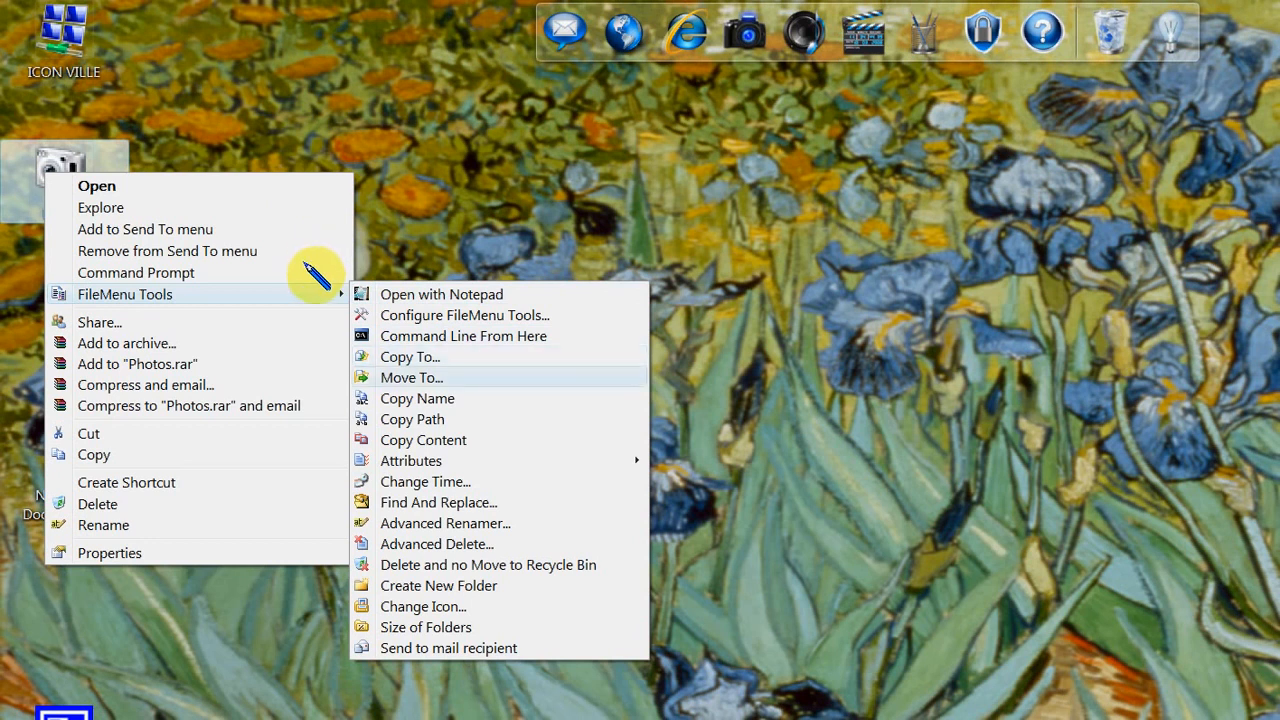
mouse_move(410, 356)
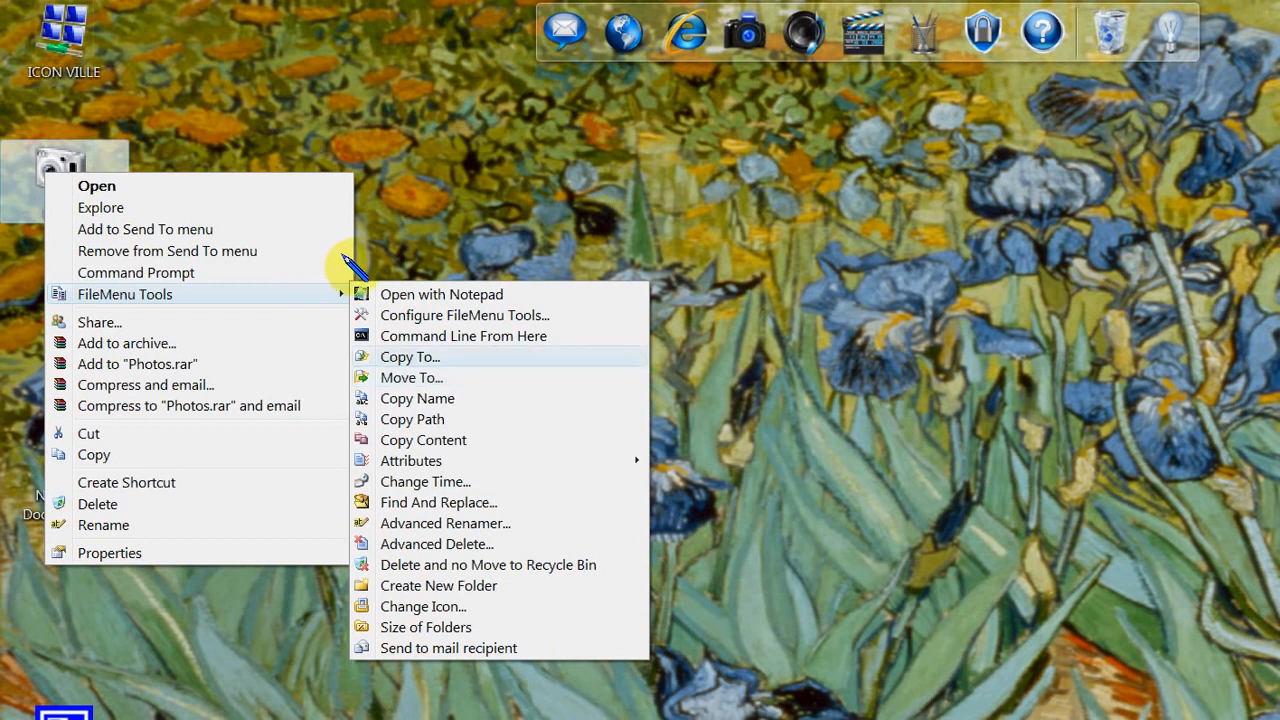
mouse_move(340, 260)
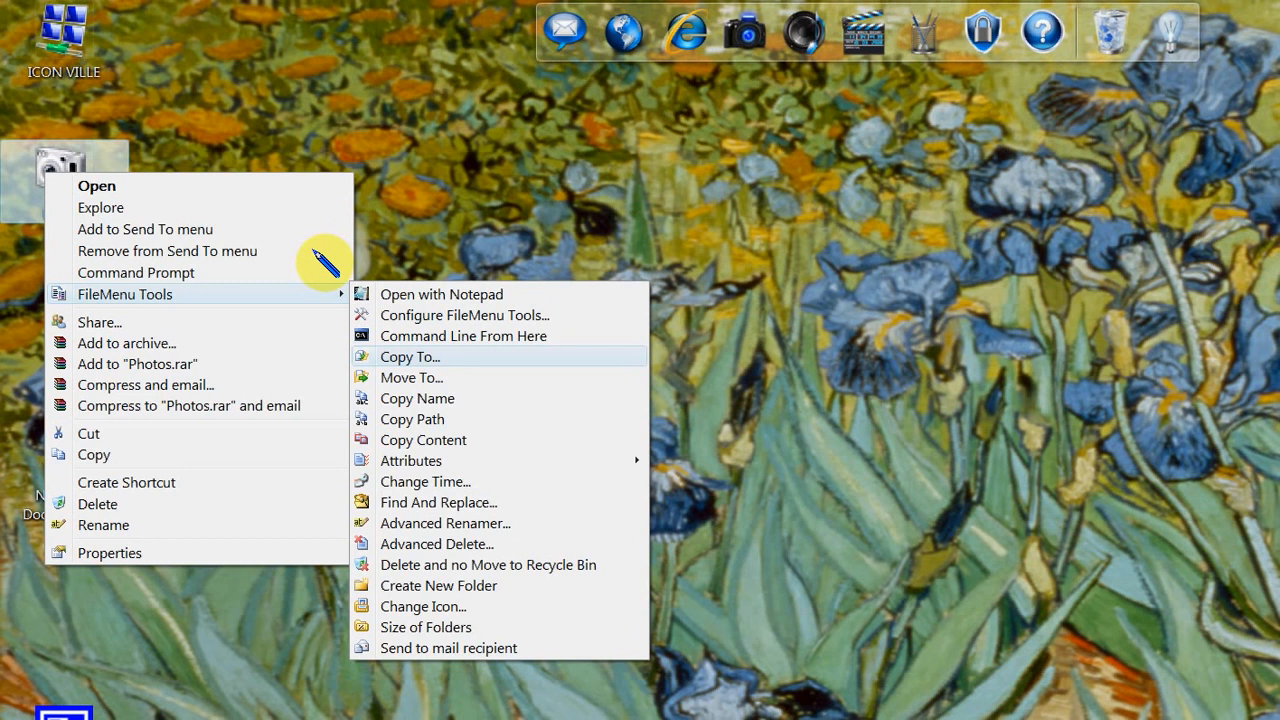
left_click(408, 356)
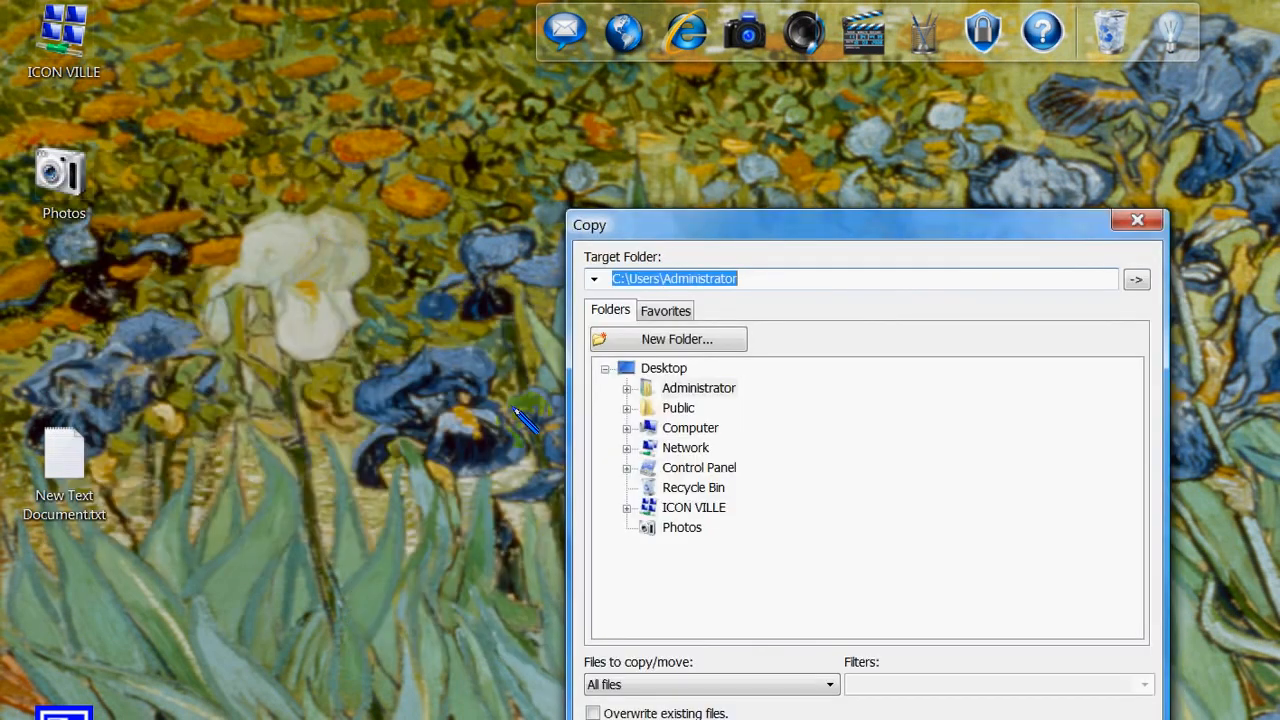
mouse_move(470, 284)
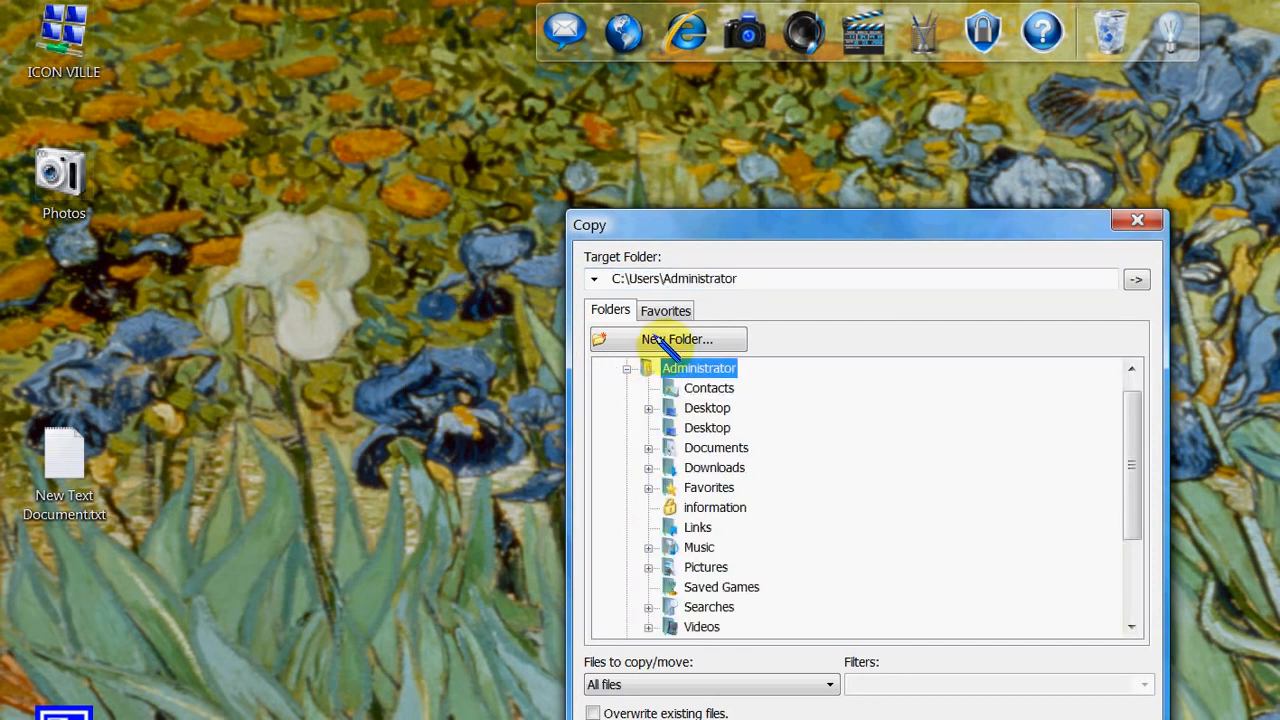
mouse_move(600, 370)
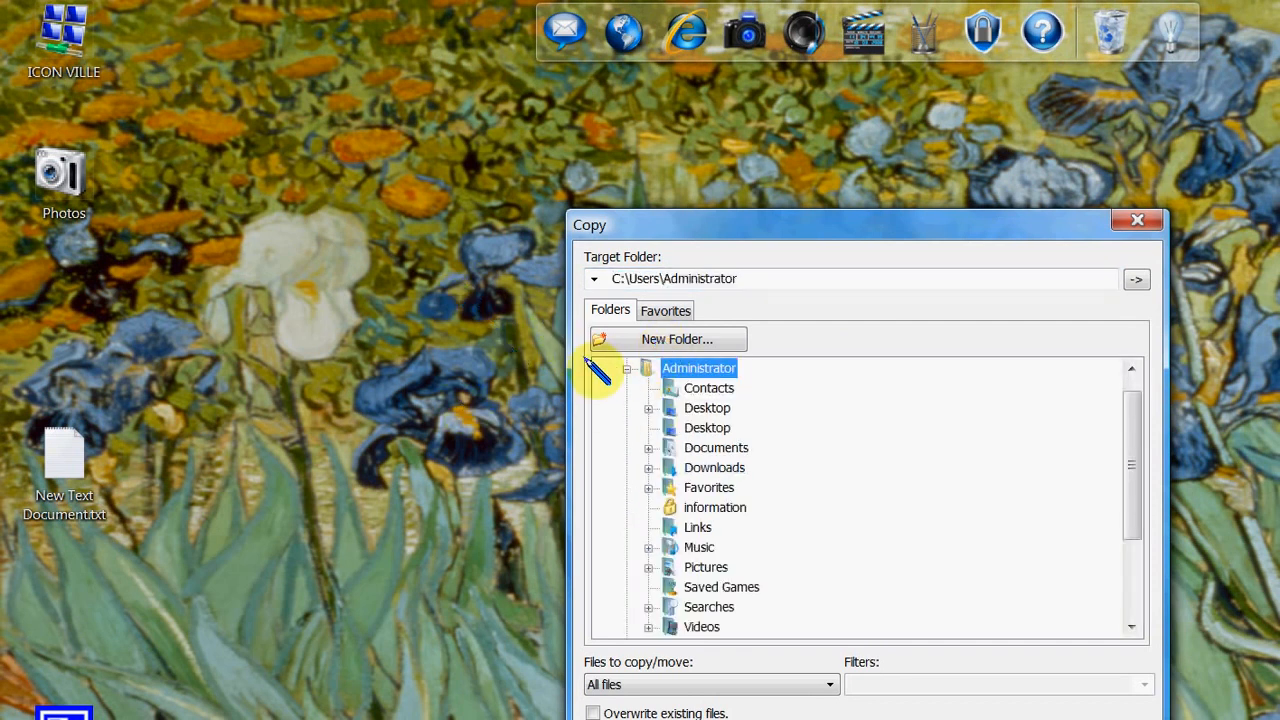
mouse_move(750, 540)
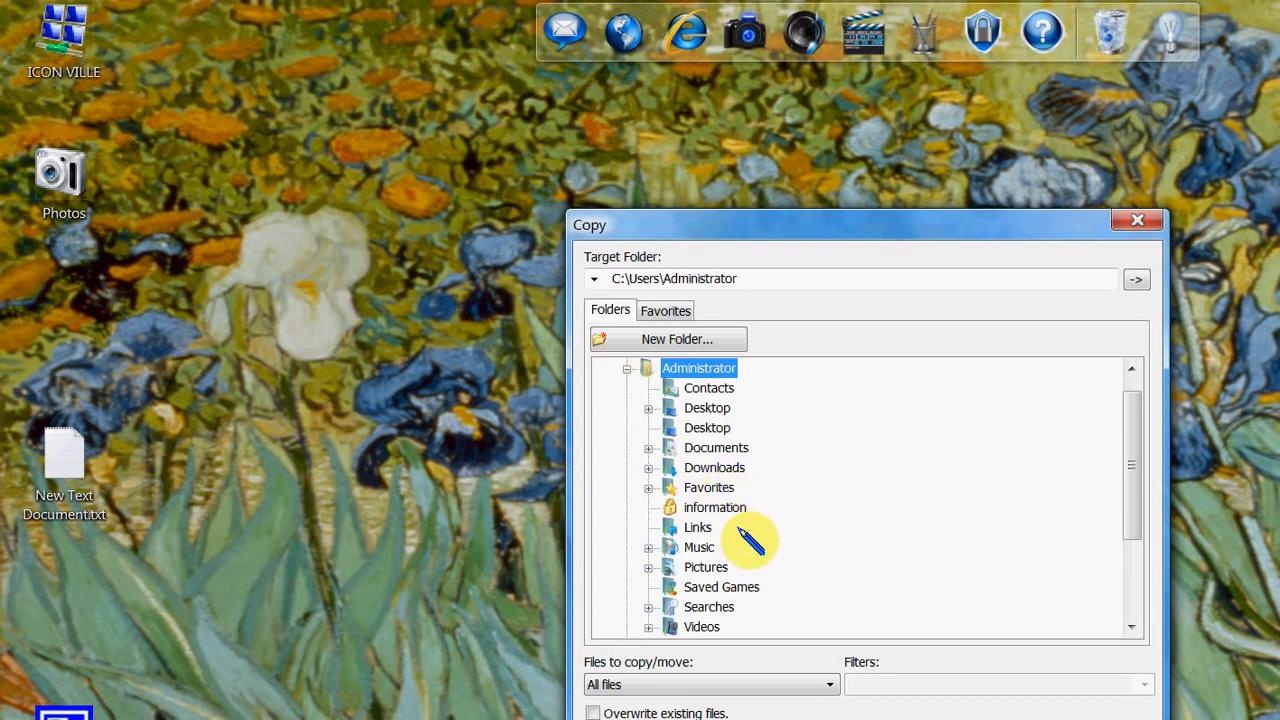
left_click(1136, 220)
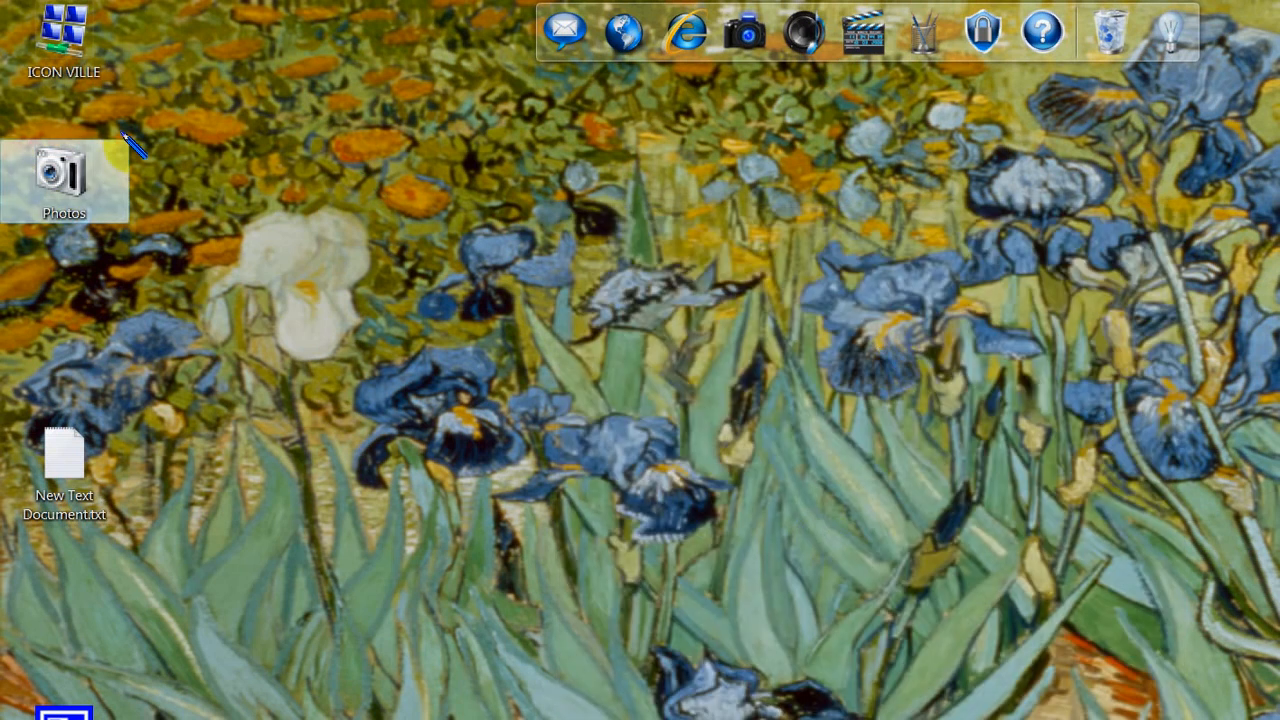
Open Configure FileMenu Tools from the Photos folder's FileMenu Tools submenu
right_click(64, 180)
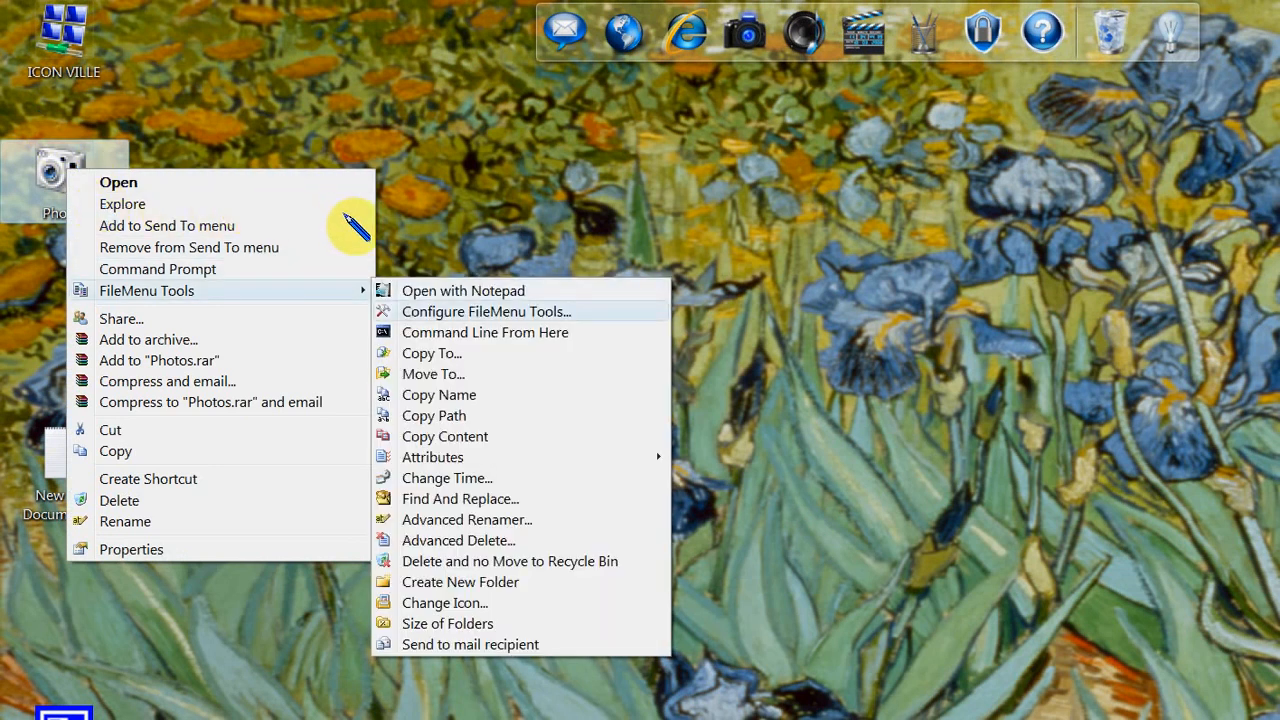
left_click(486, 312)
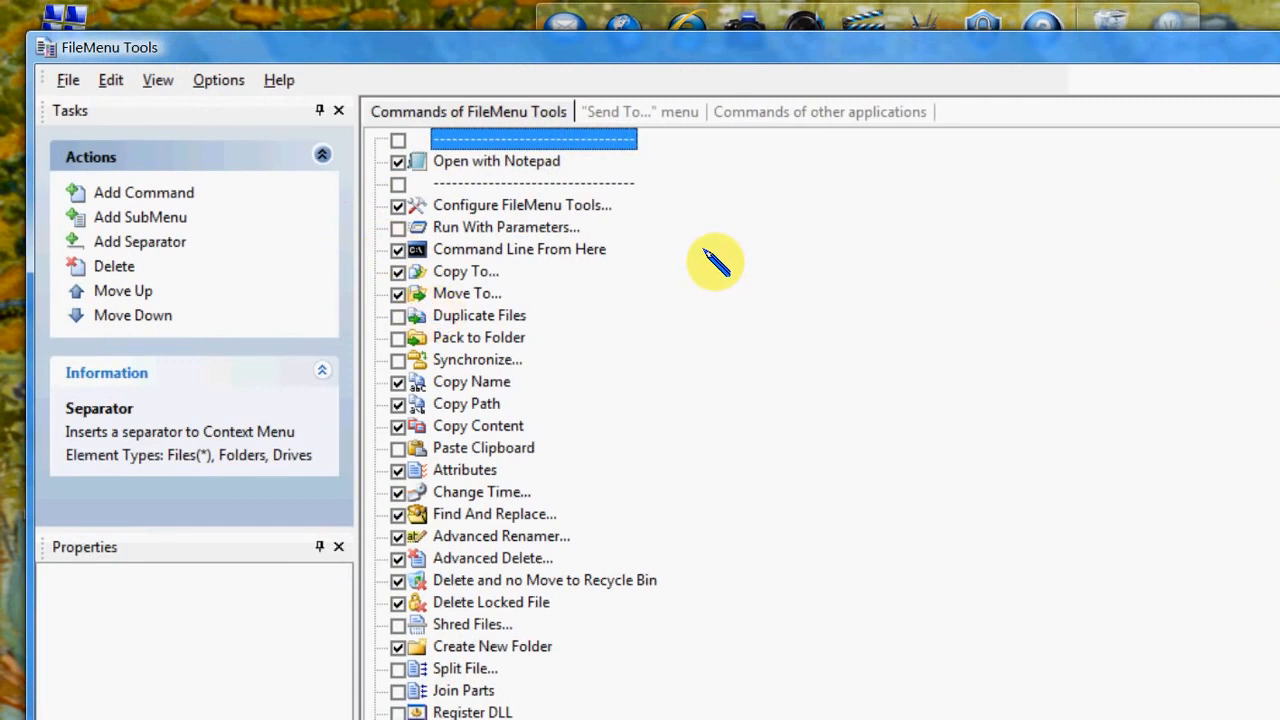
mouse_move(308, 108)
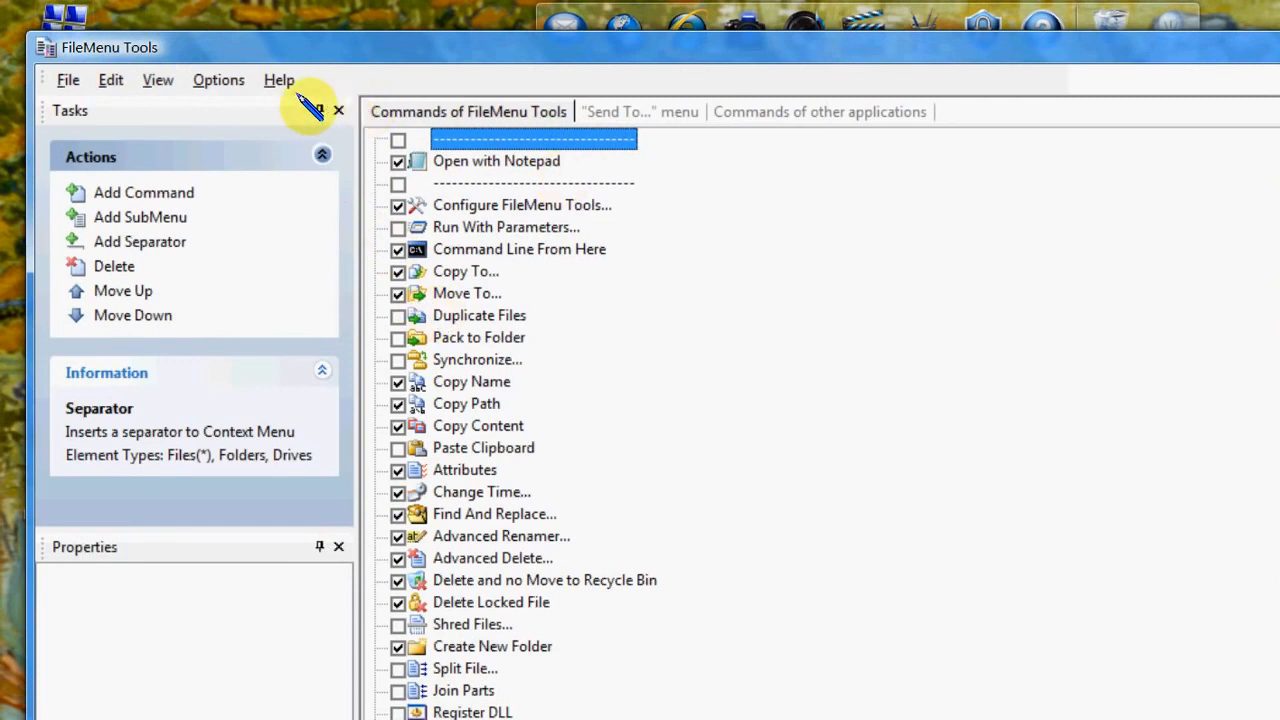
mouse_move(292, 414)
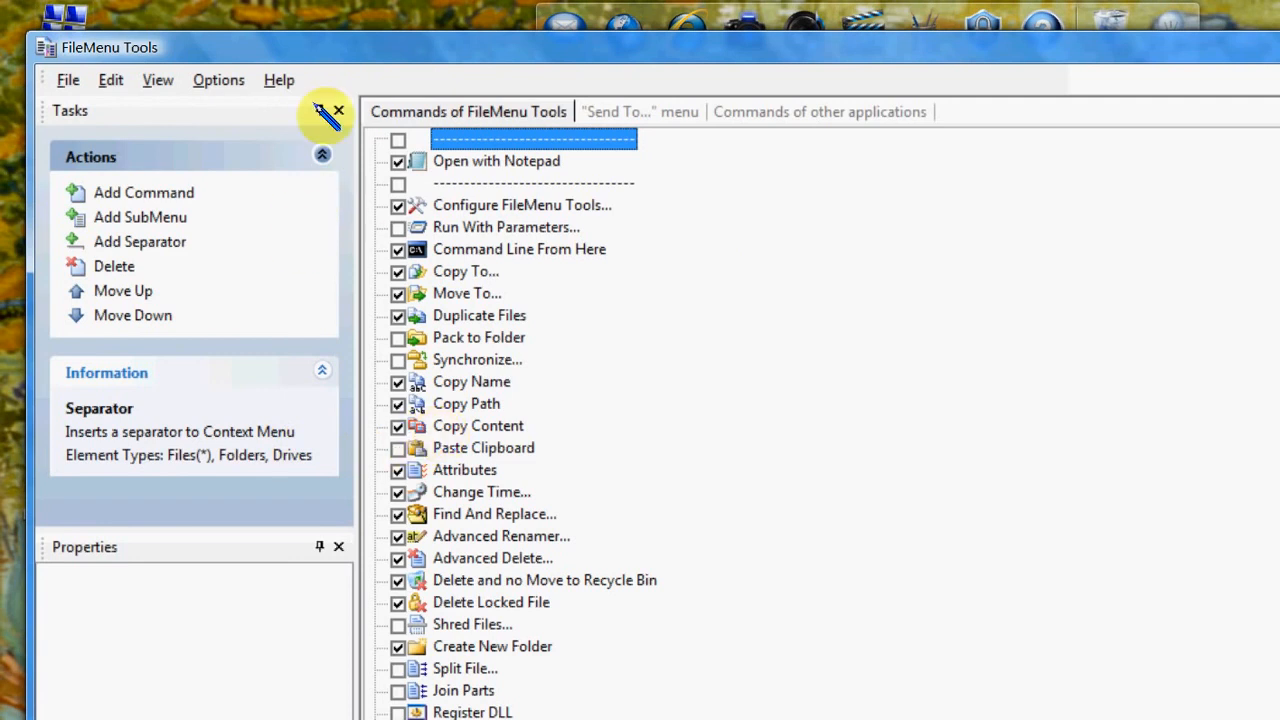
mouse_move(296, 232)
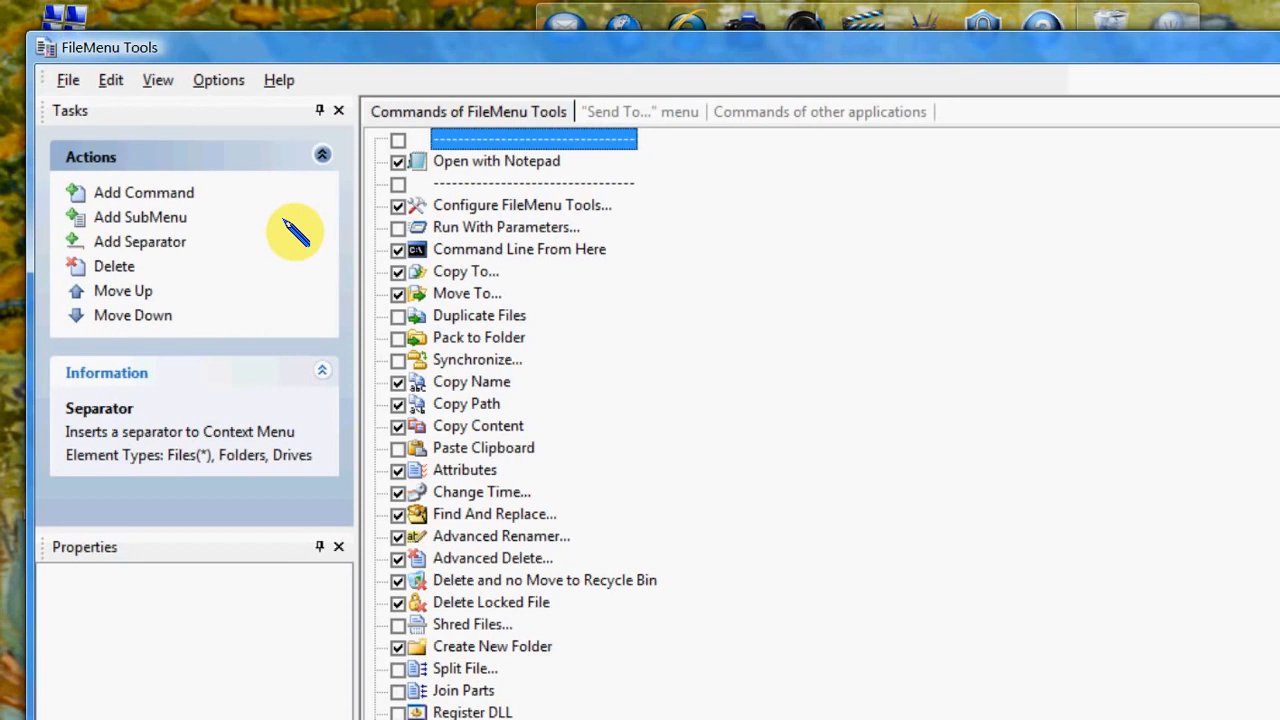
mouse_move(500, 228)
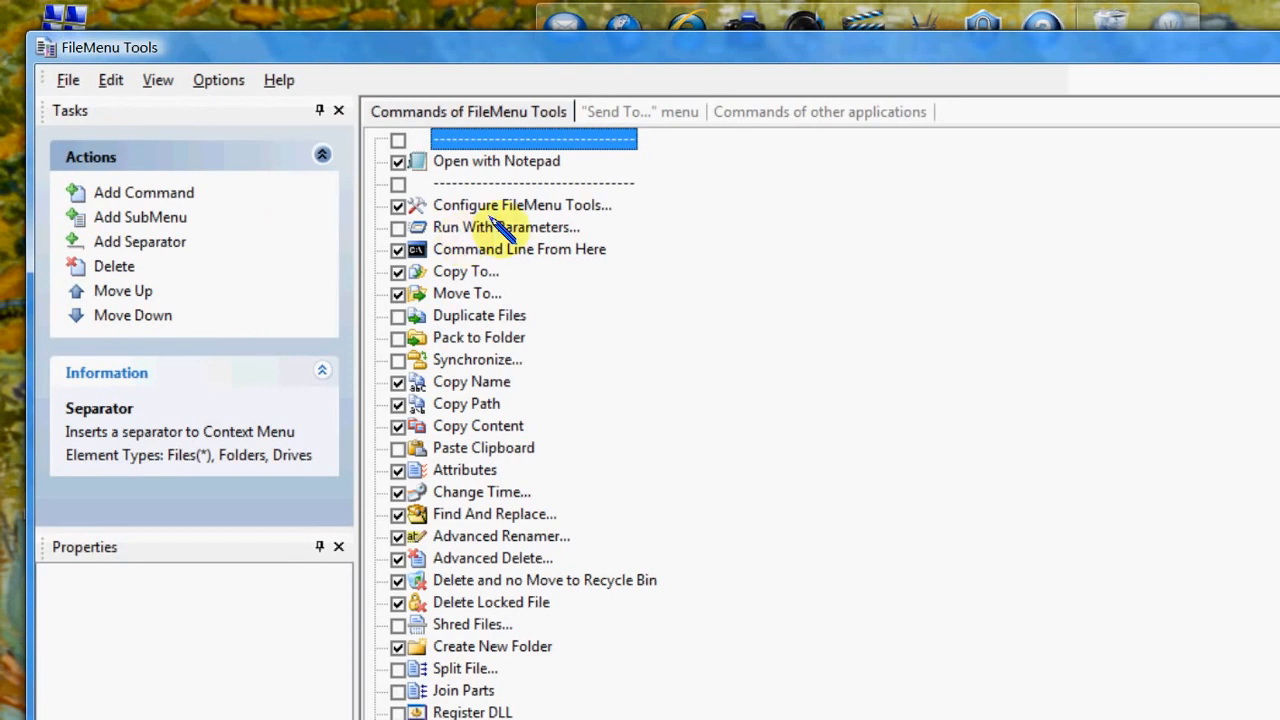
mouse_move(550, 172)
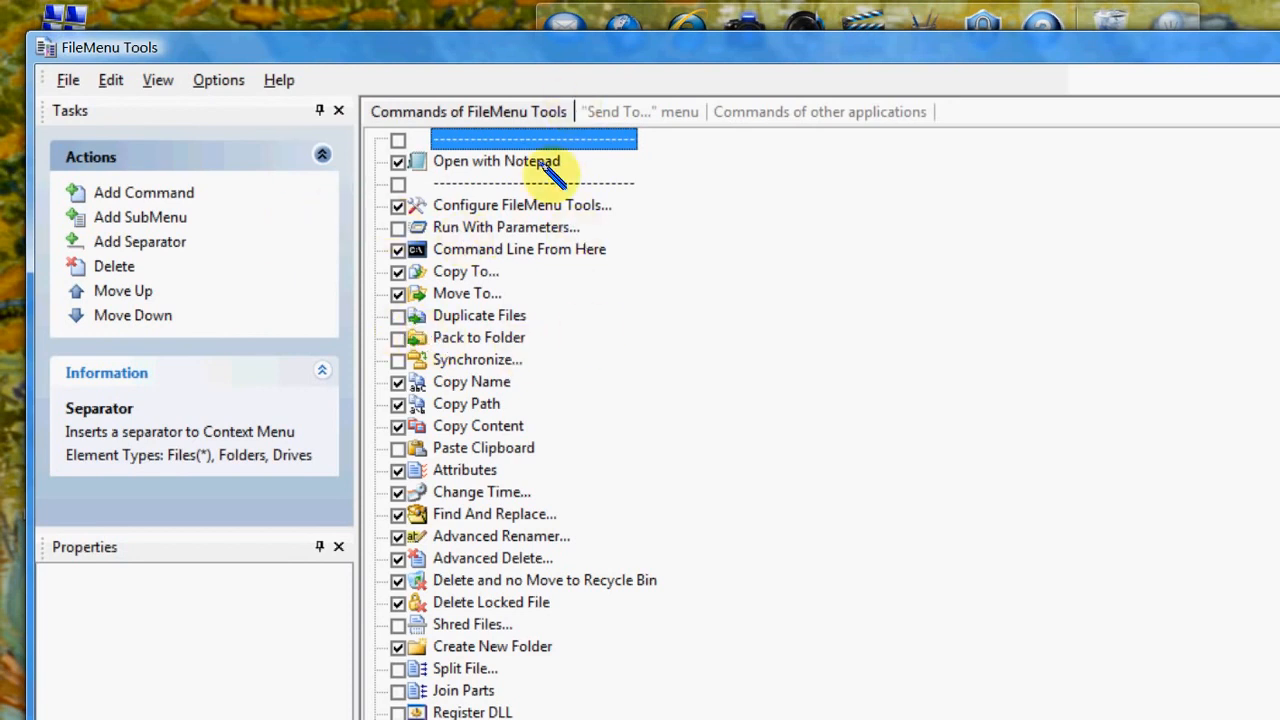
Switch from the Send To menu page to the Commands of other applications page
left_click(640, 112)
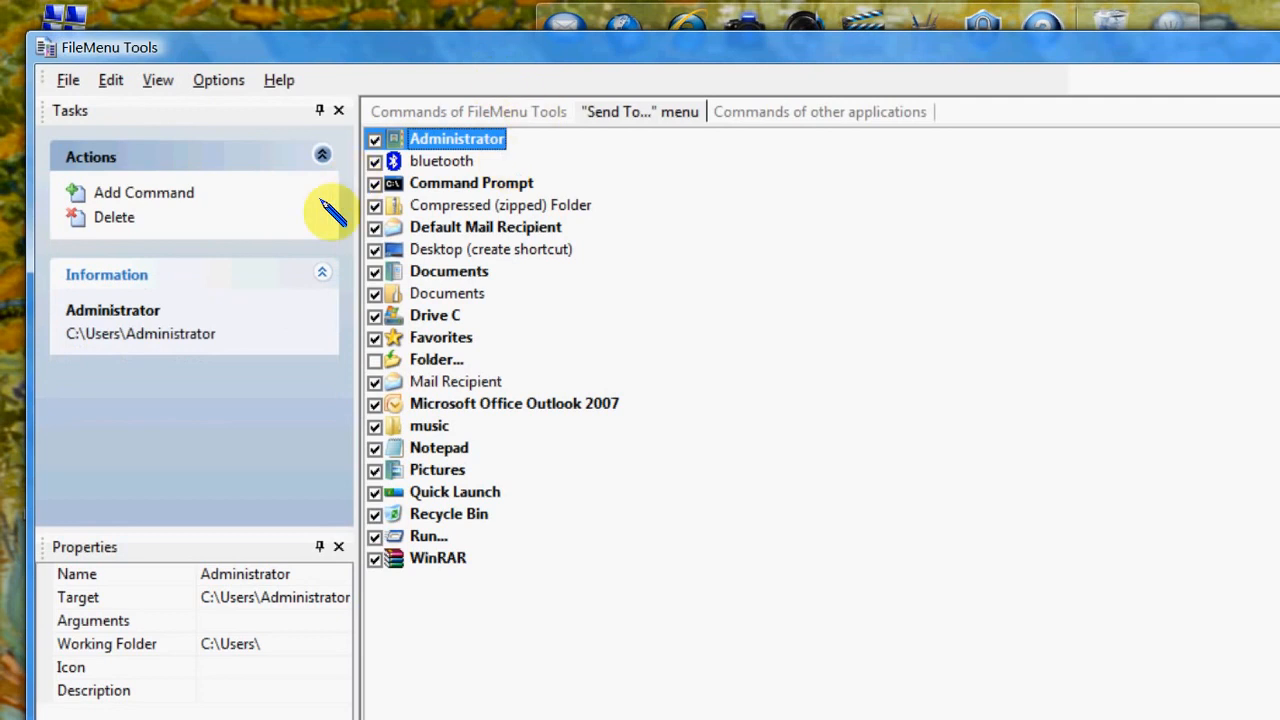
left_click(820, 112)
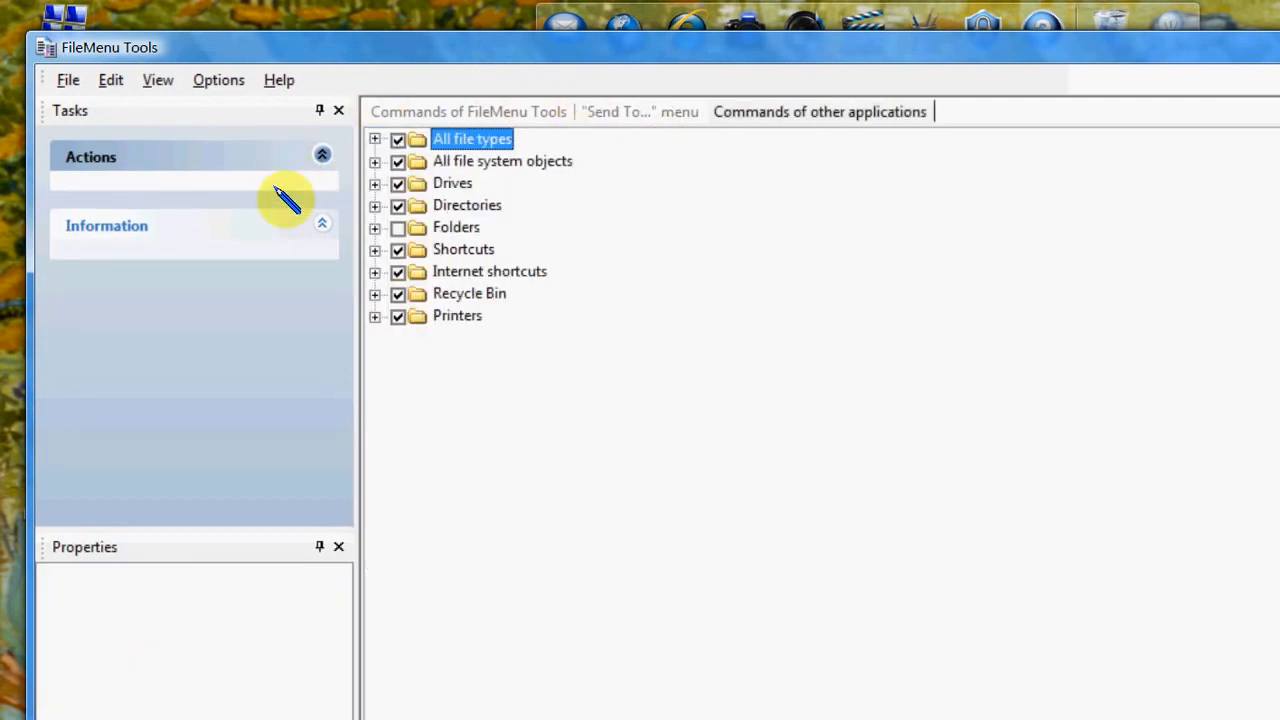
mouse_move(1020, 172)
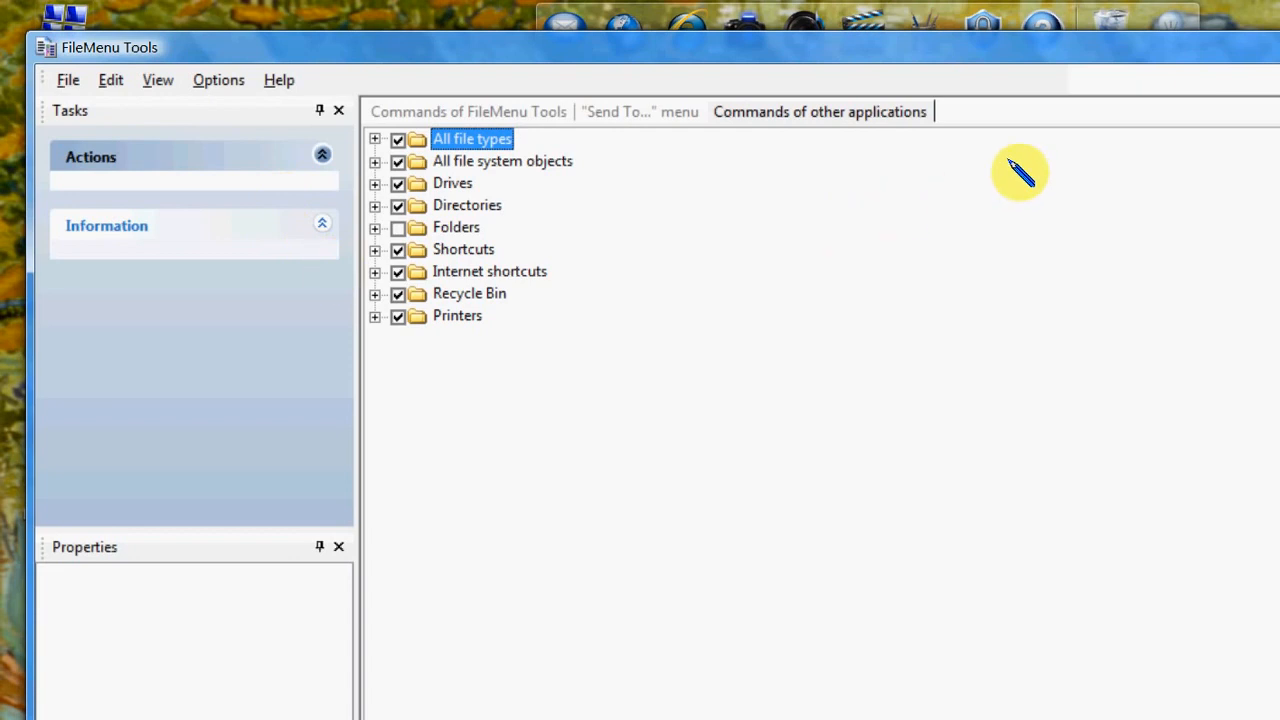
mouse_move(1028, 178)
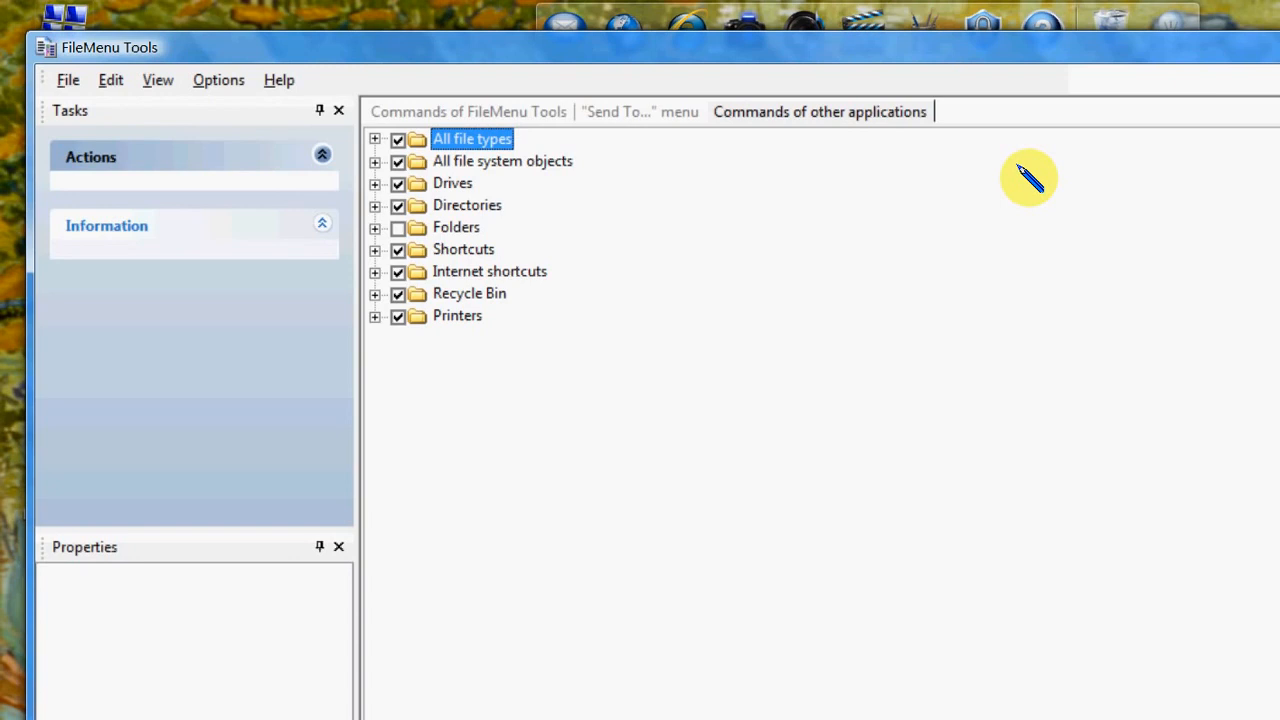
mouse_move(1200, 10)
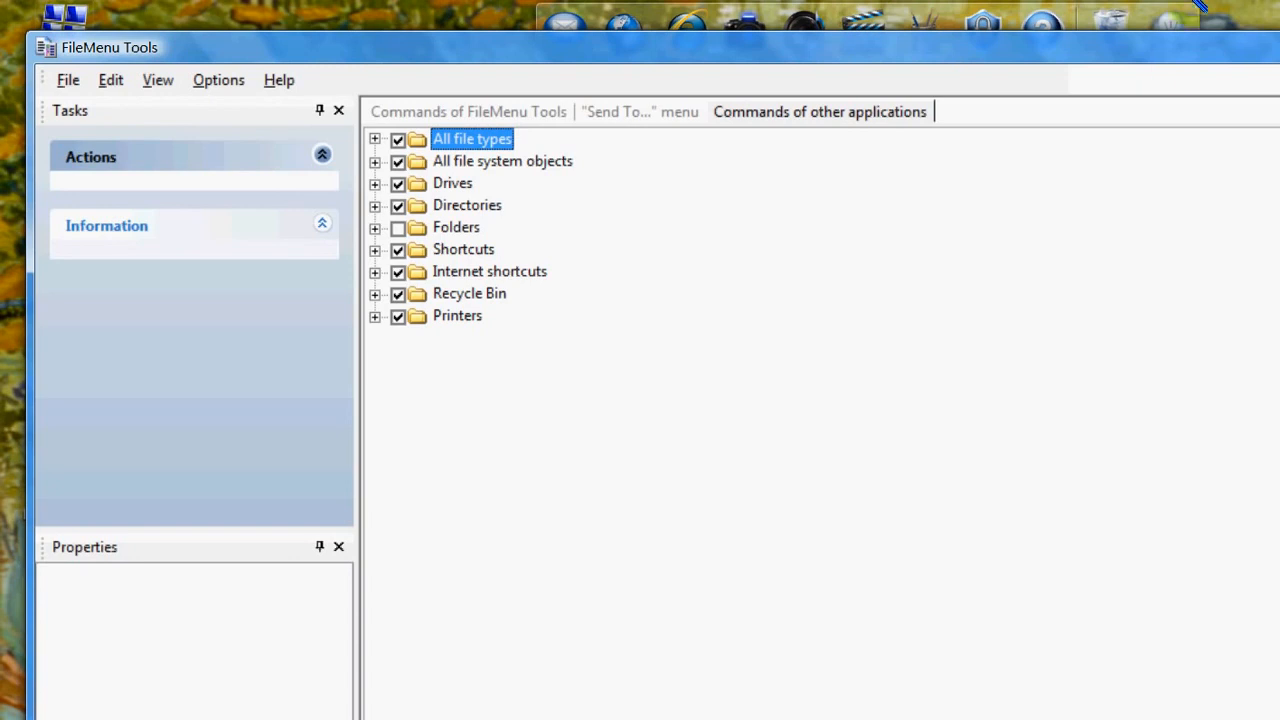